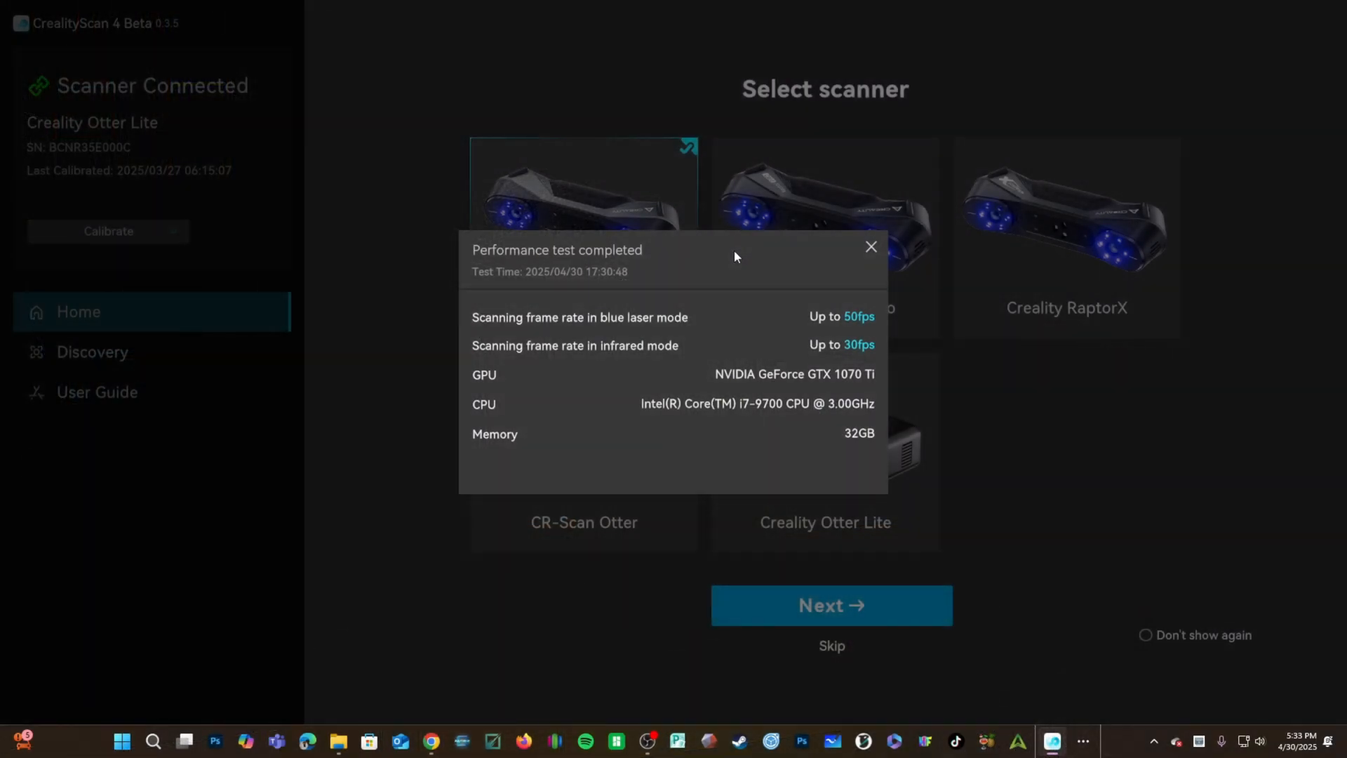
mouse_move(744, 267)
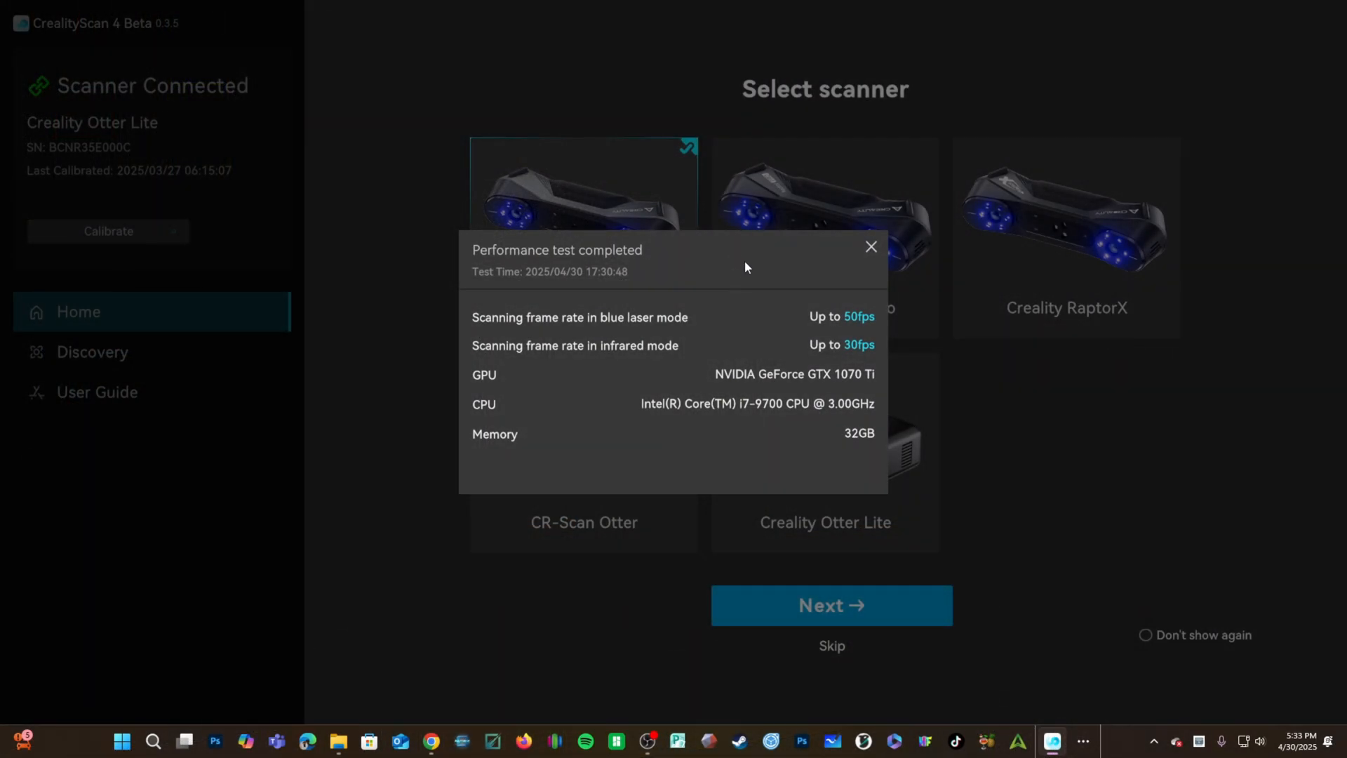
mouse_move(740, 404)
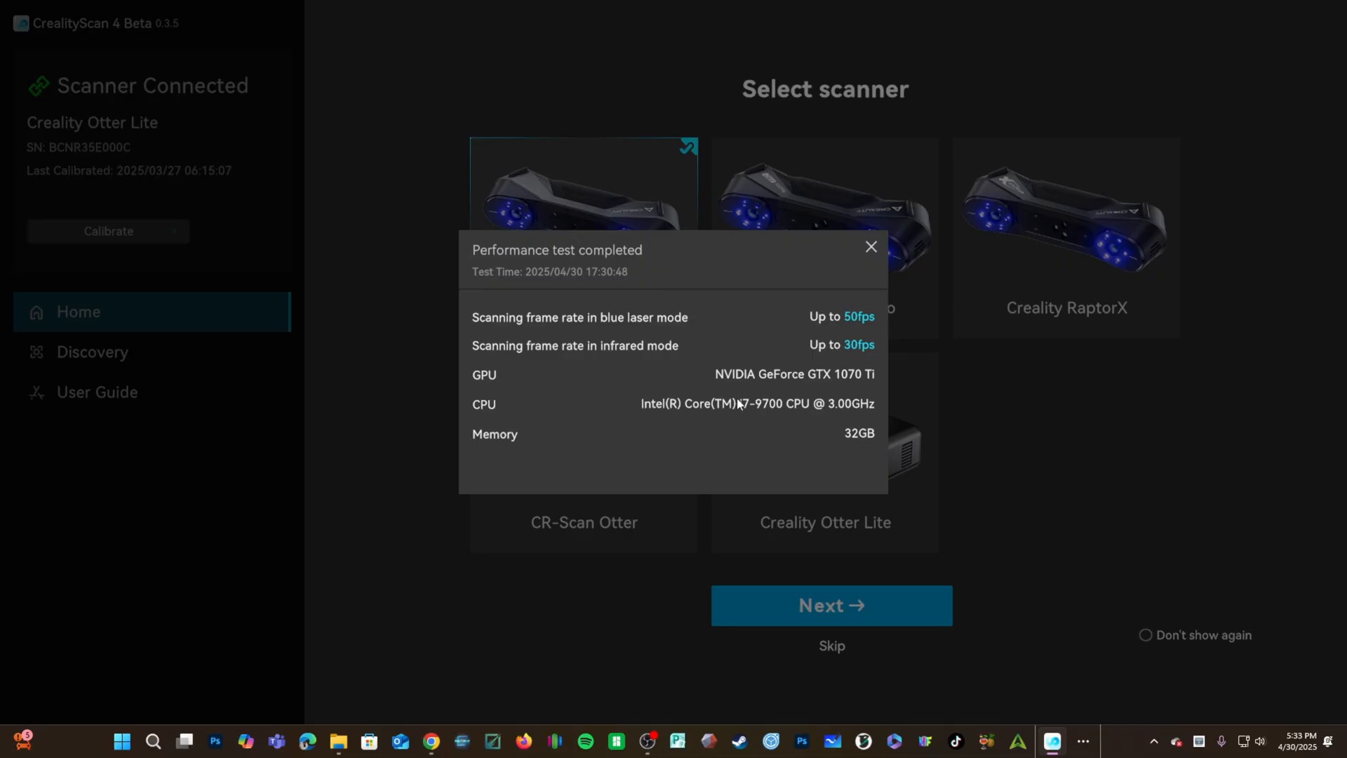
mouse_move(832, 443)
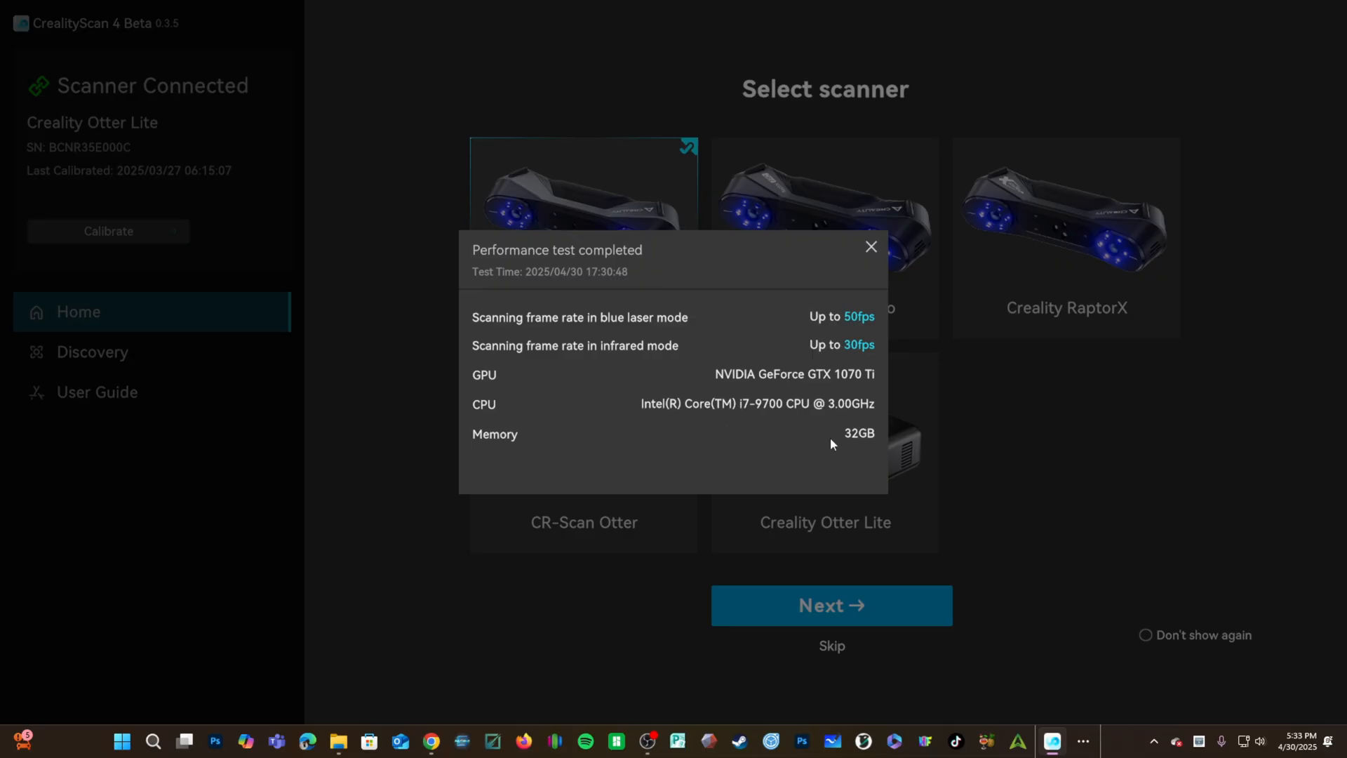
mouse_move(850, 313)
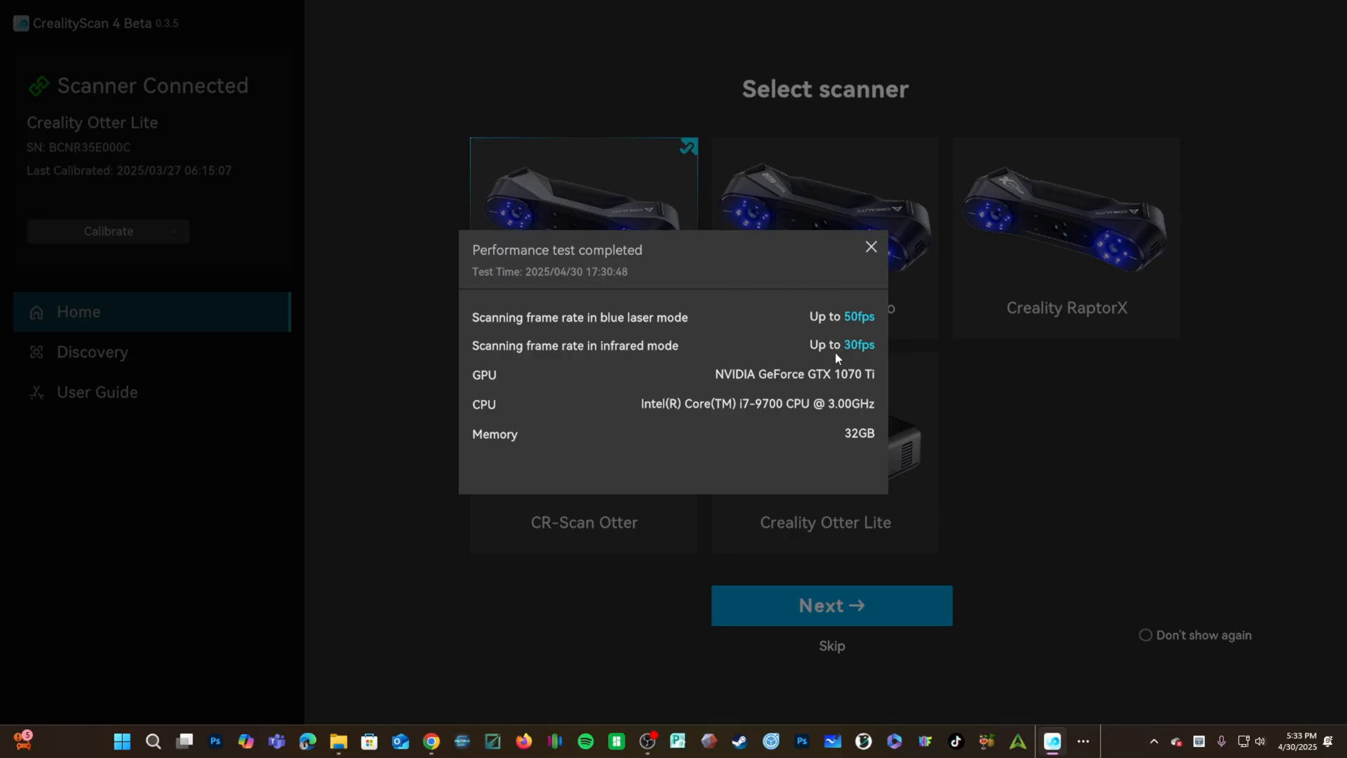
mouse_move(908, 505)
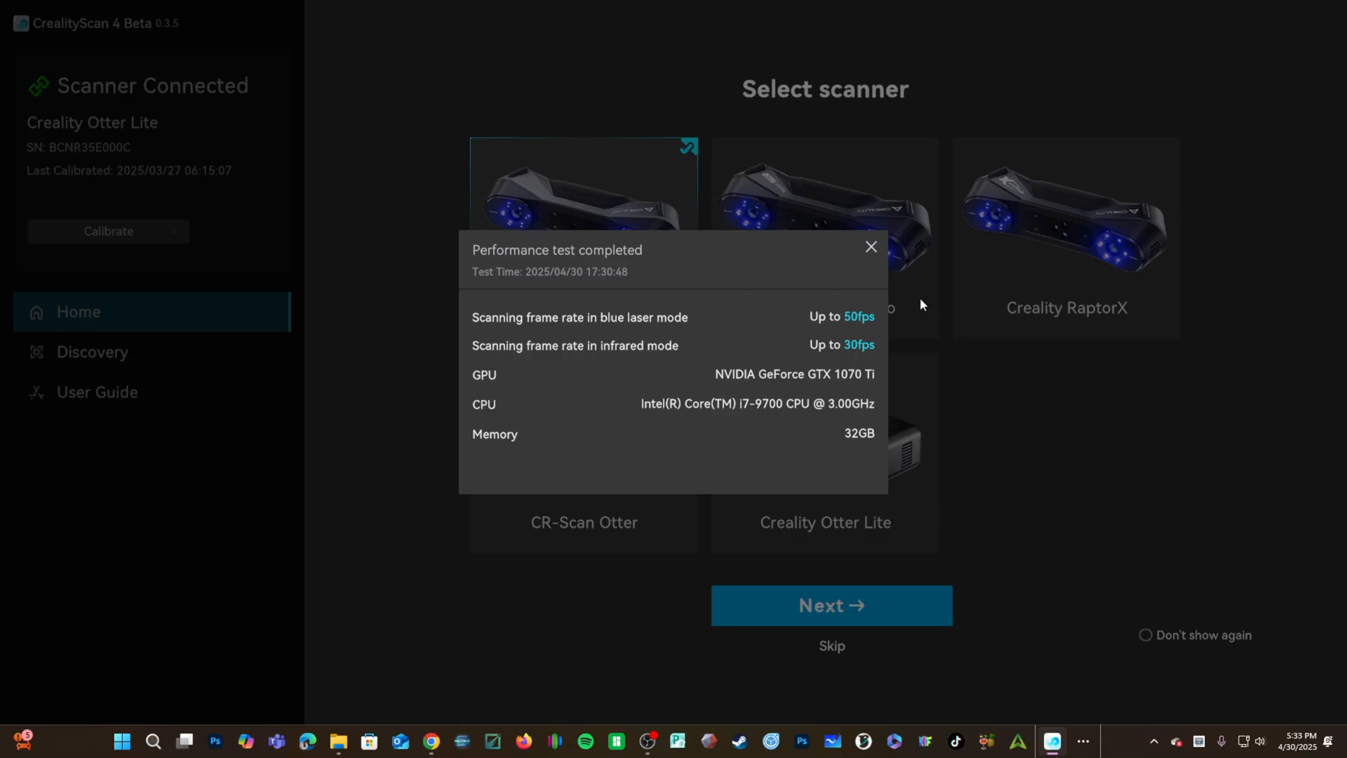
Dismiss the performance test results and pick the Creality Otter Lite scanner
click(870, 246)
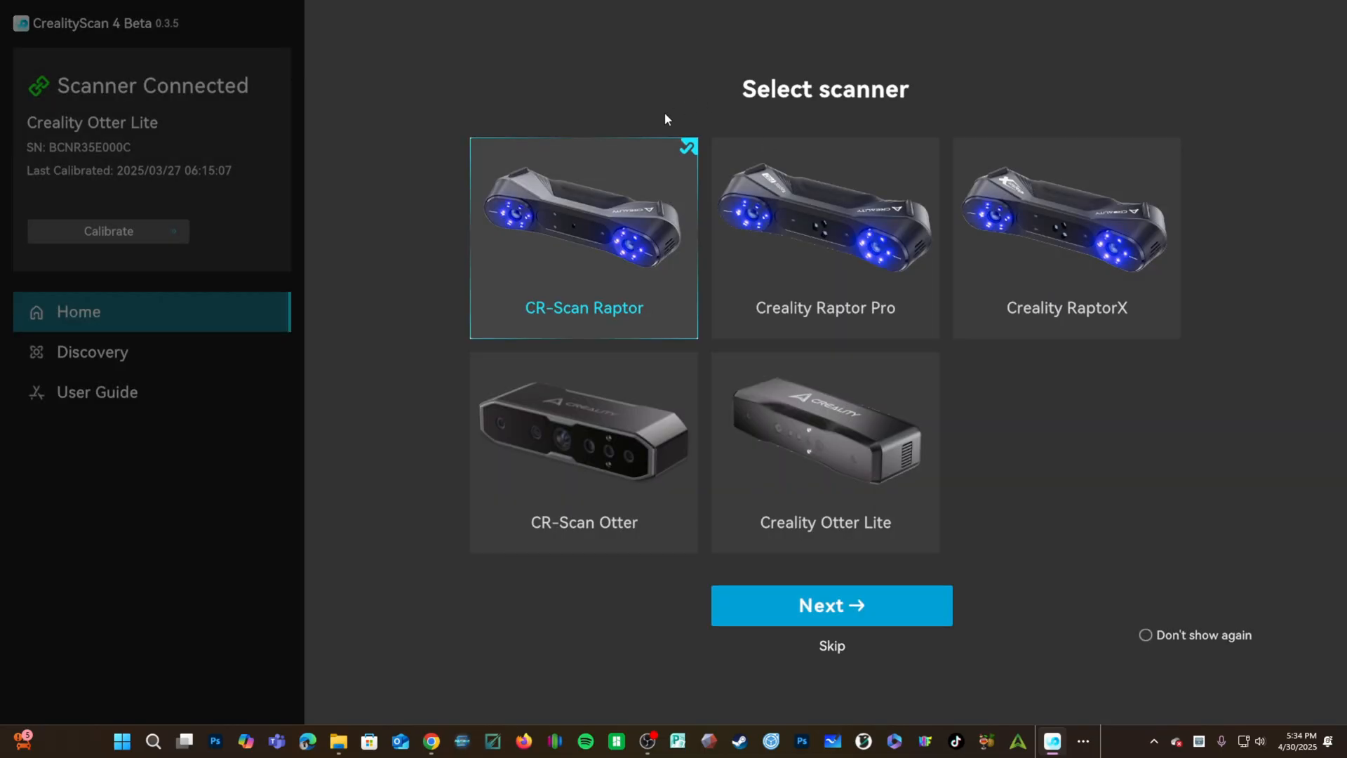
click(824, 451)
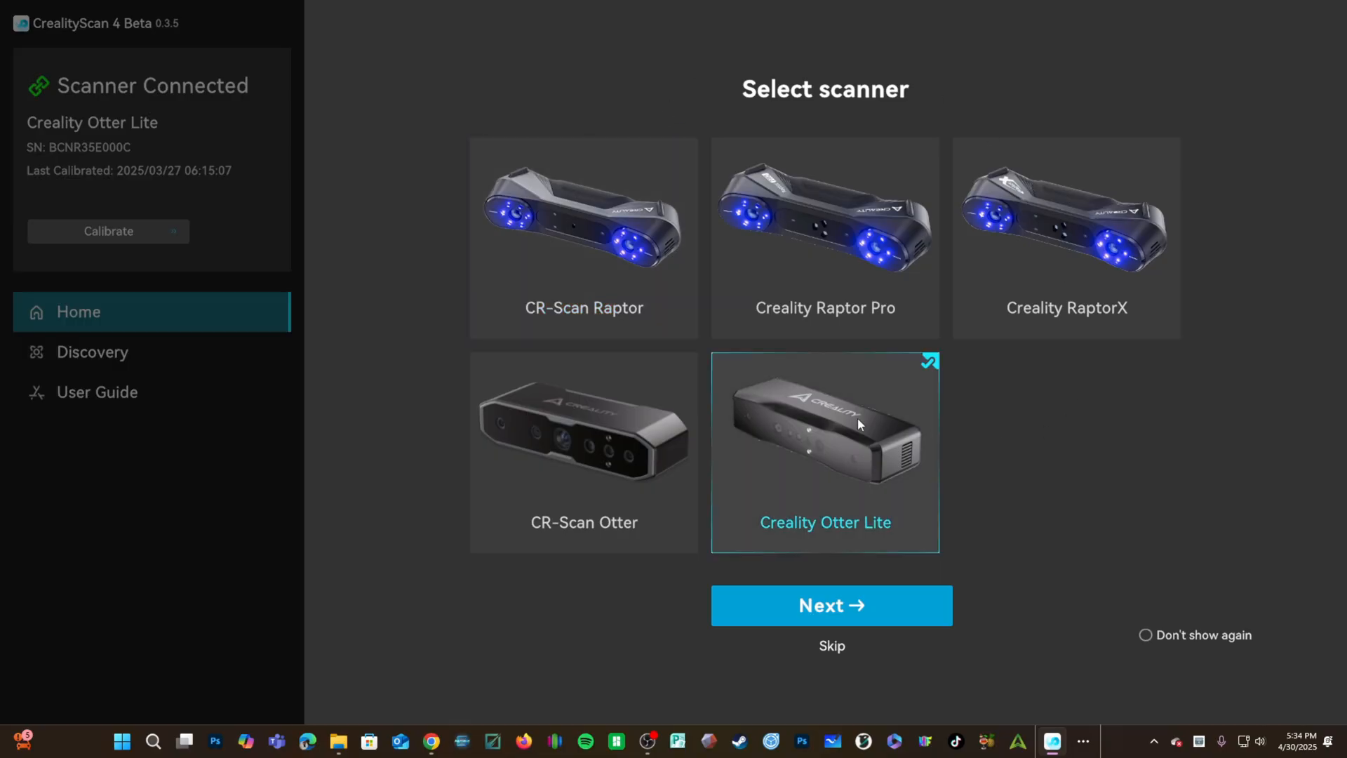
mouse_move(26, 164)
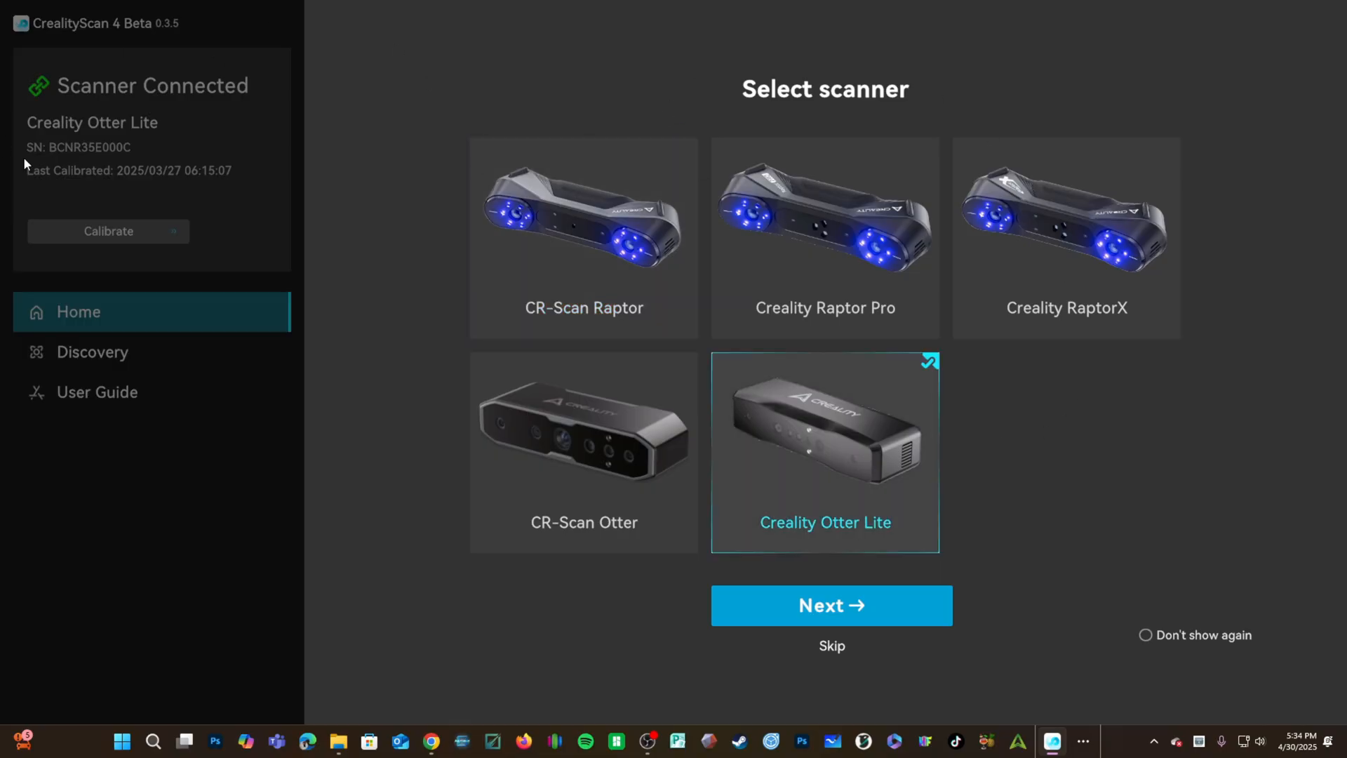
mouse_move(150, 225)
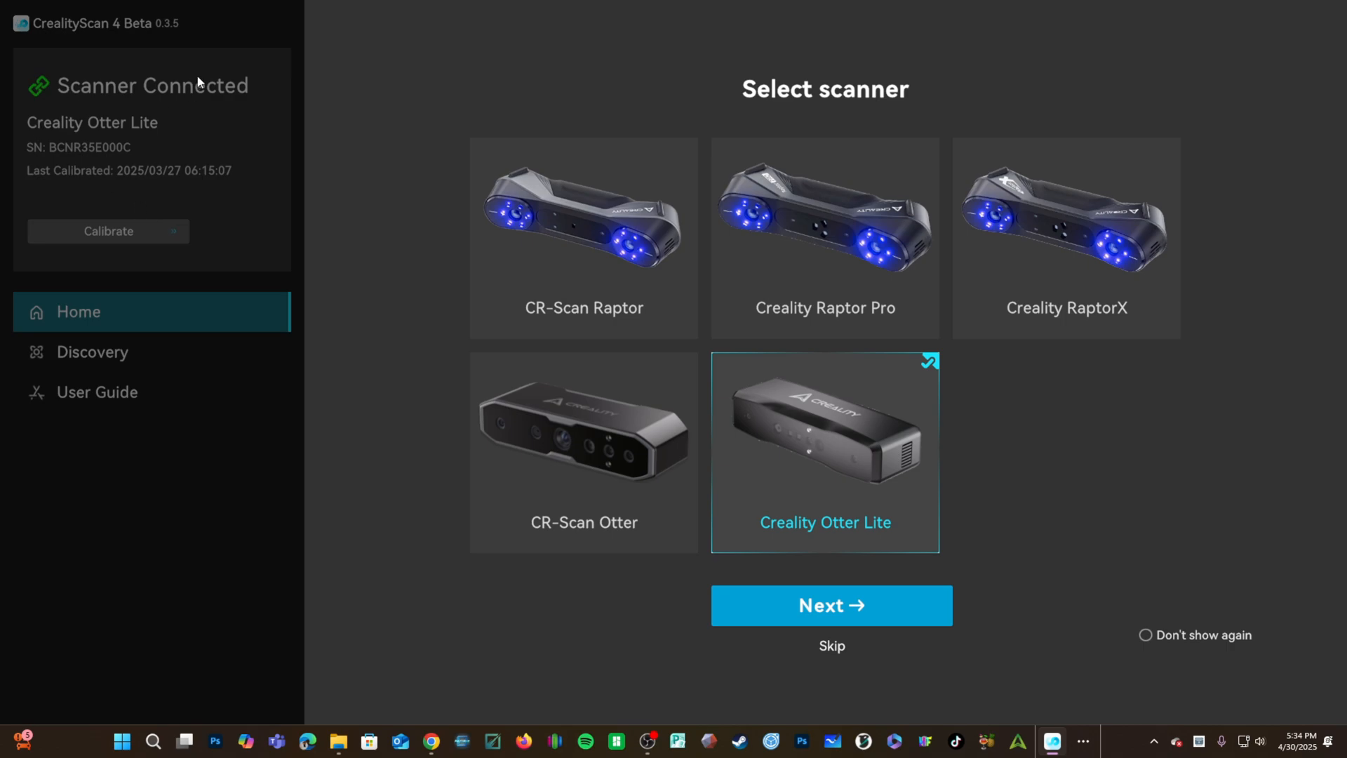
mouse_move(180, 122)
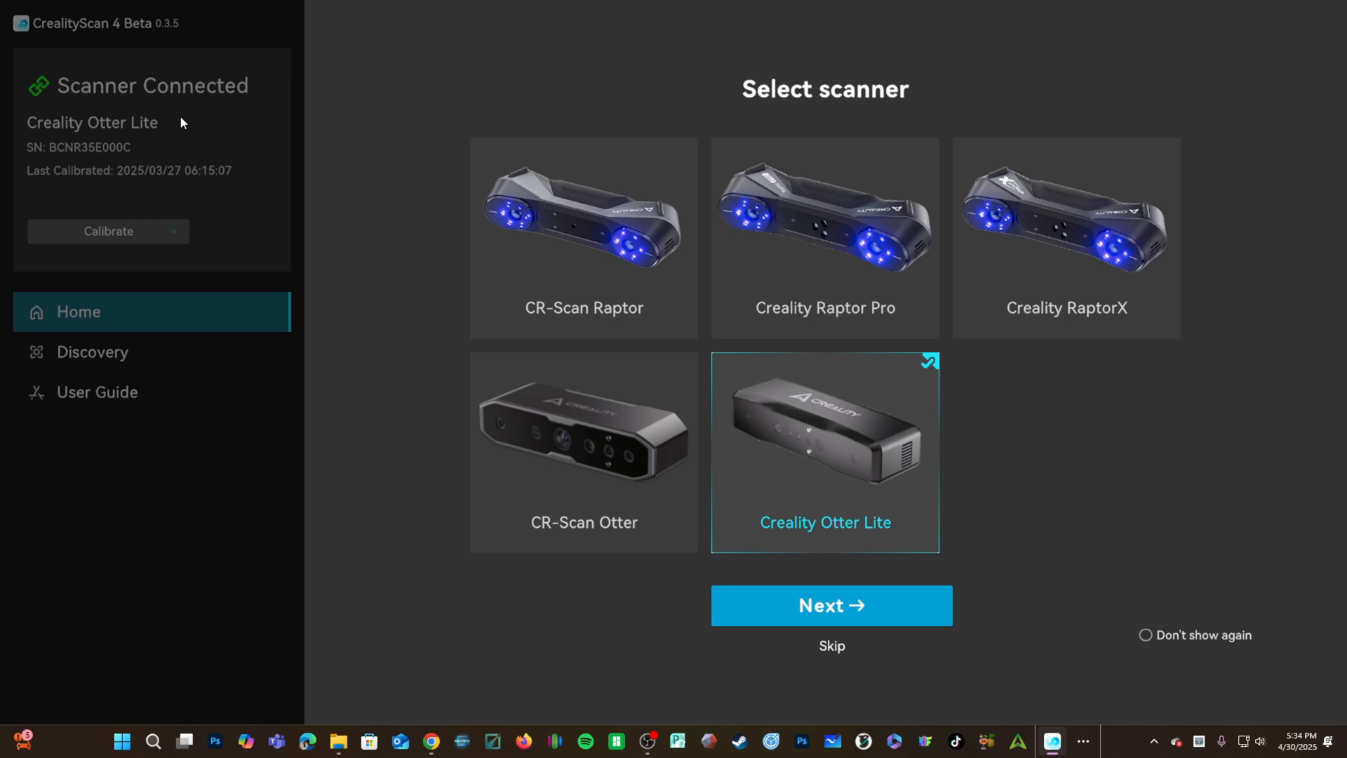
Page through the connection and Quick Start guides, ticking Don't show again on scanning mode
click(830, 604)
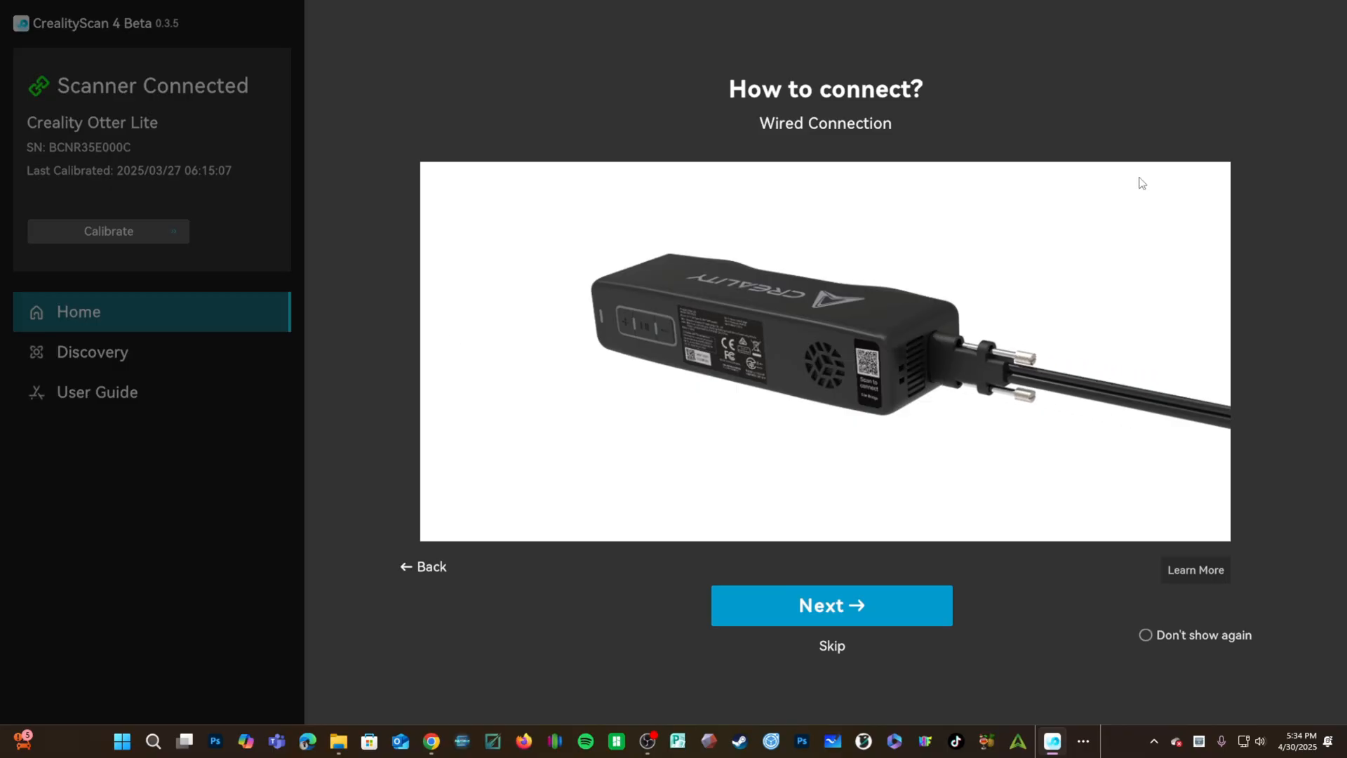
click(830, 604)
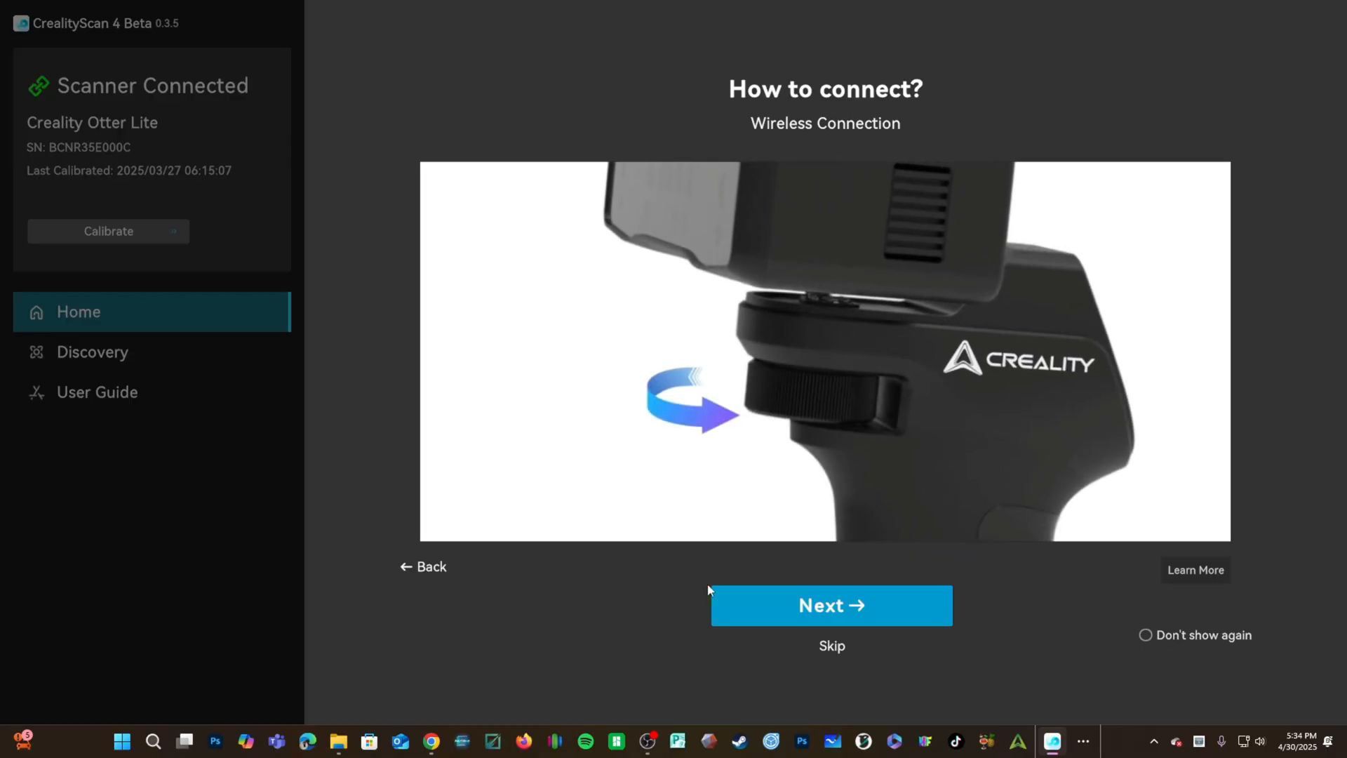
click(830, 605)
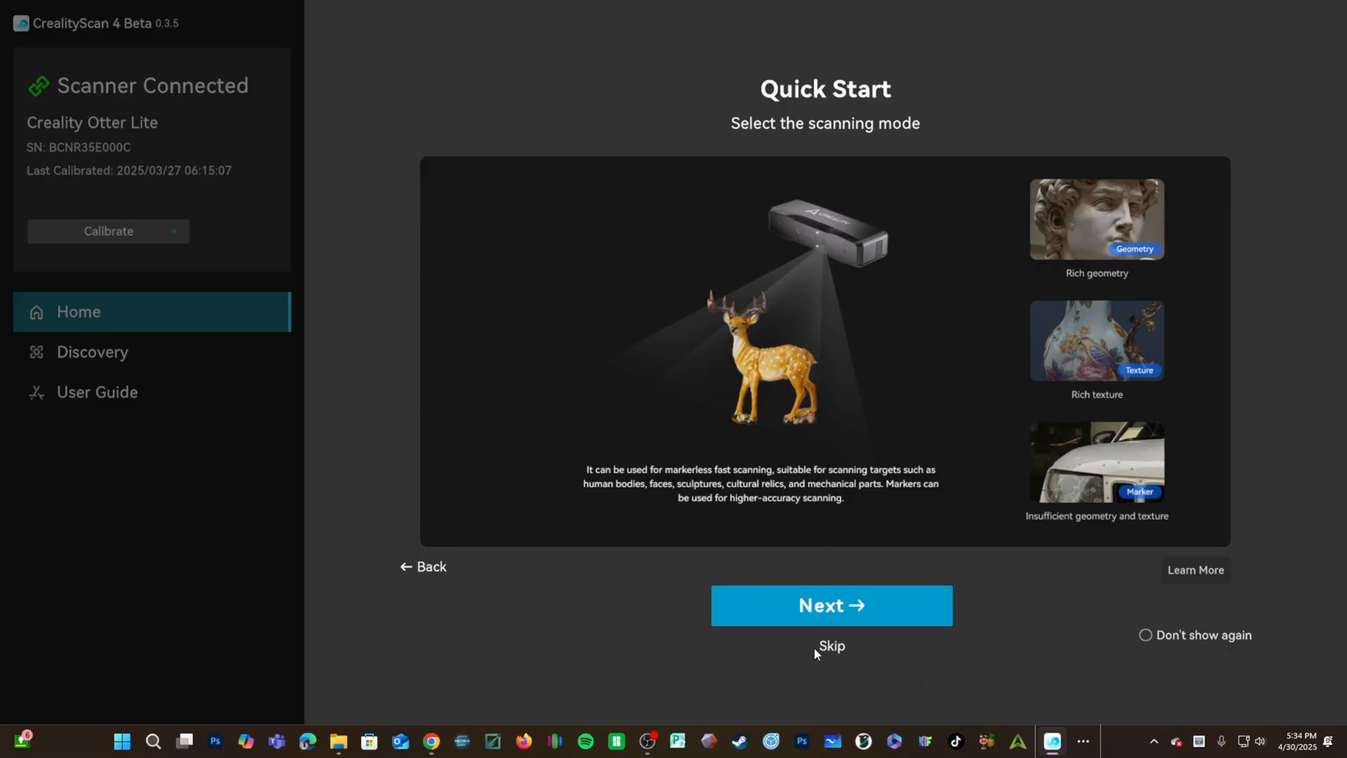
click(1144, 634)
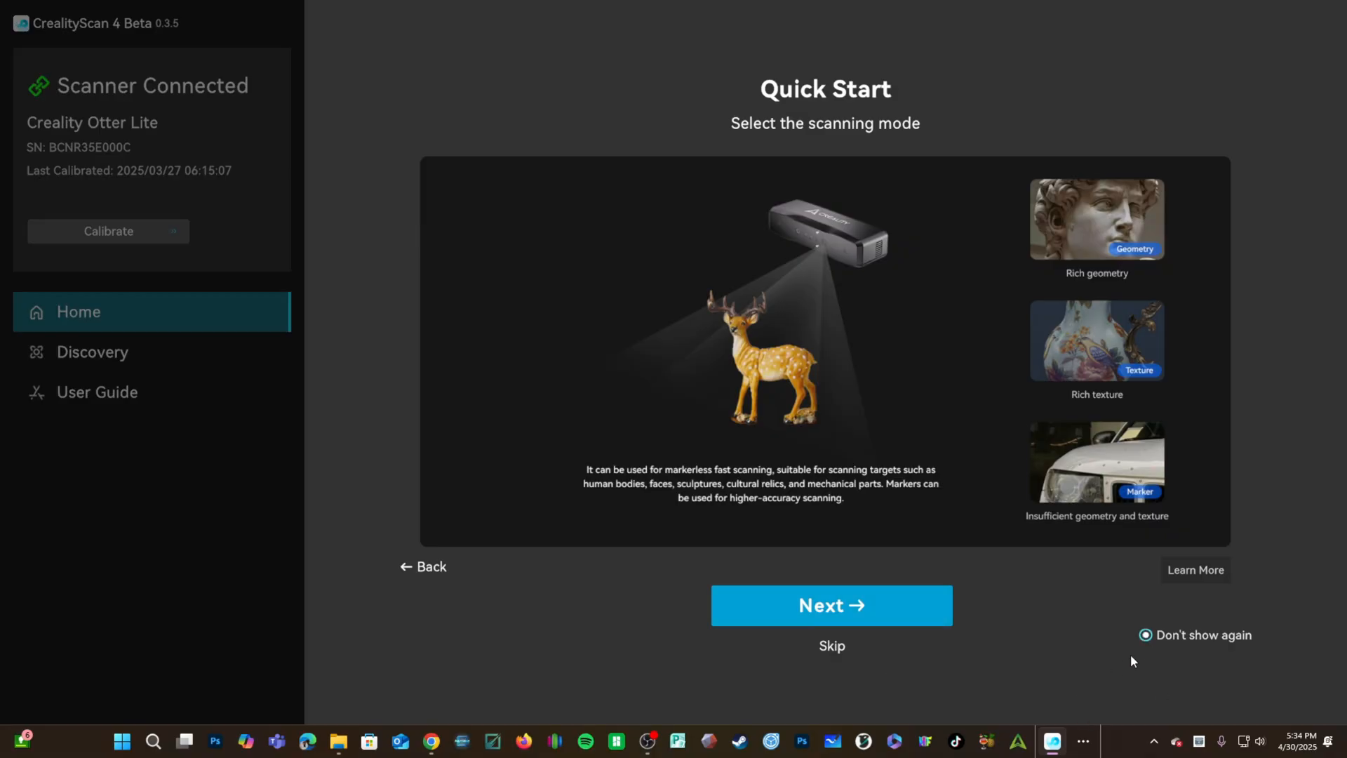
click(830, 604)
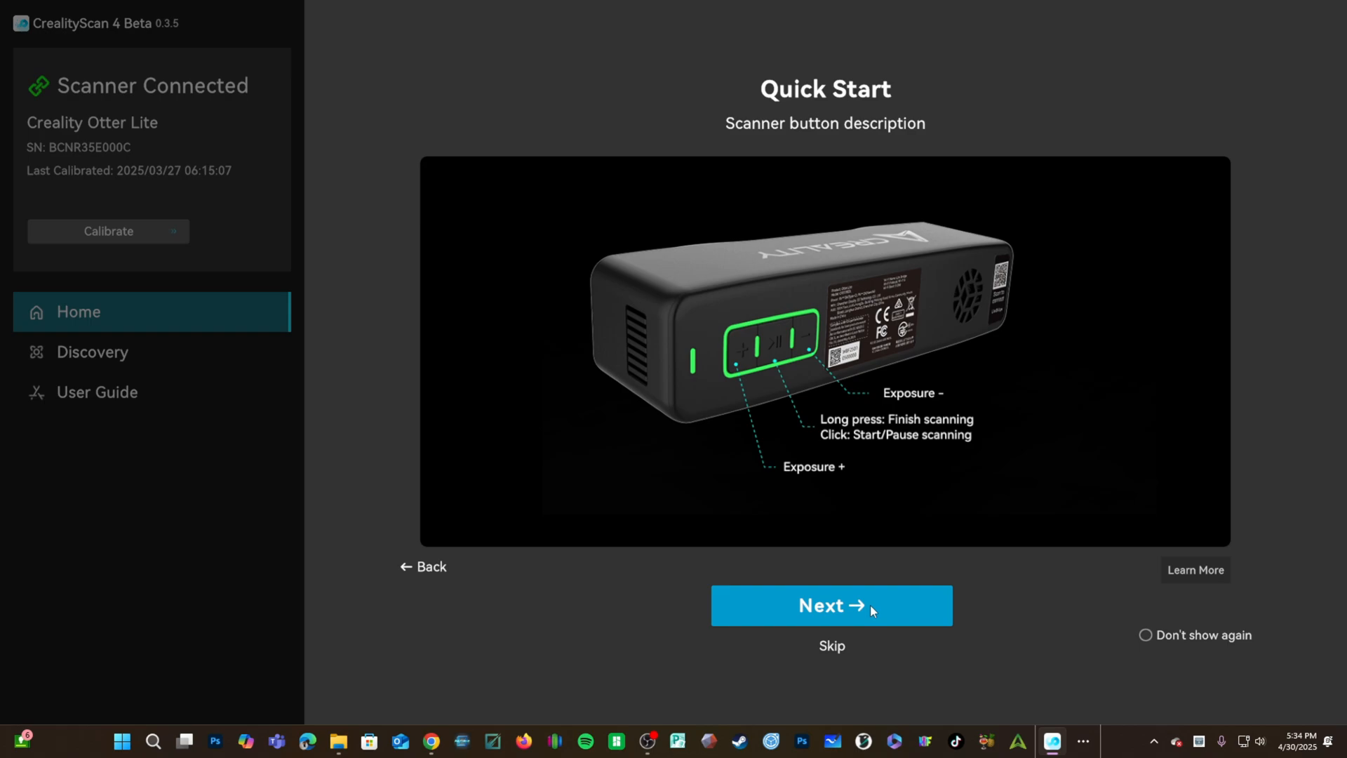
mouse_move(746, 355)
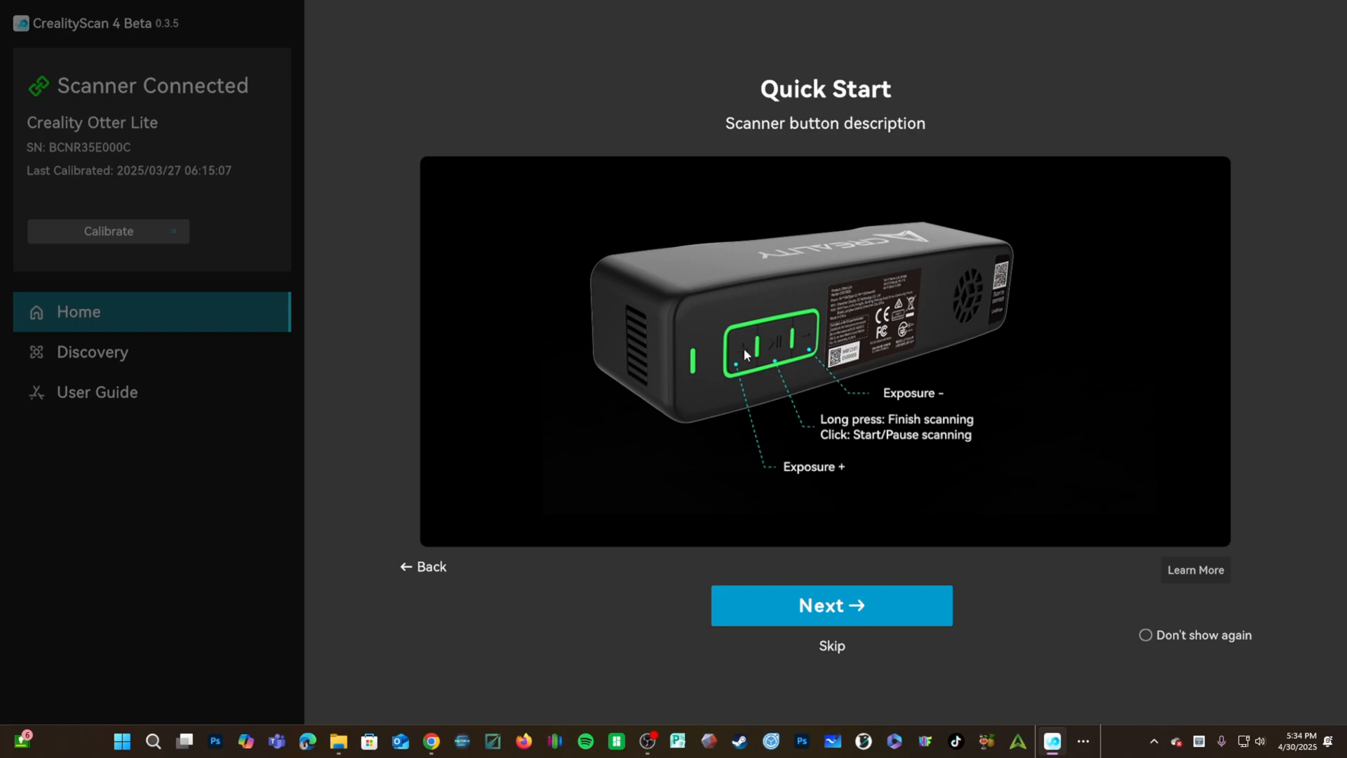
click(830, 605)
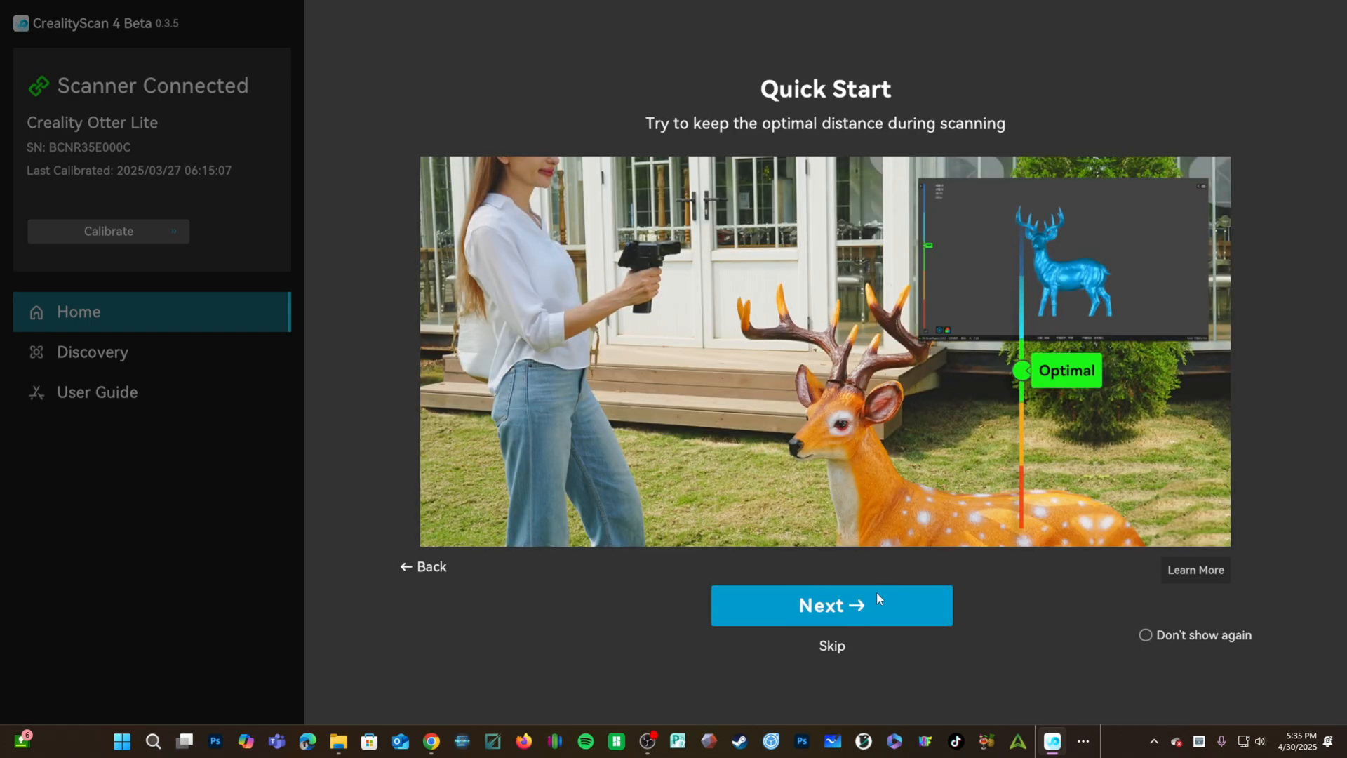
Finish the Quick Start guide to reach the empty home screen
click(830, 604)
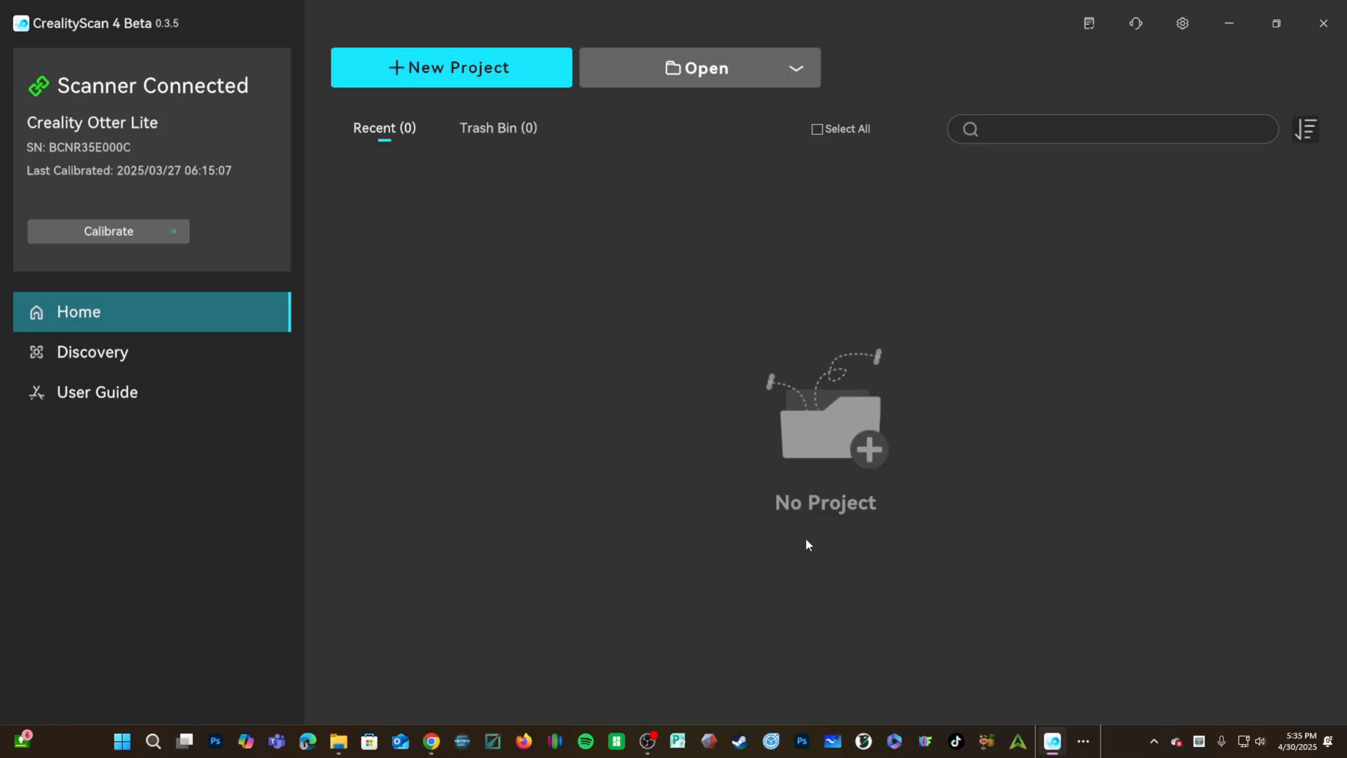
mouse_move(918, 573)
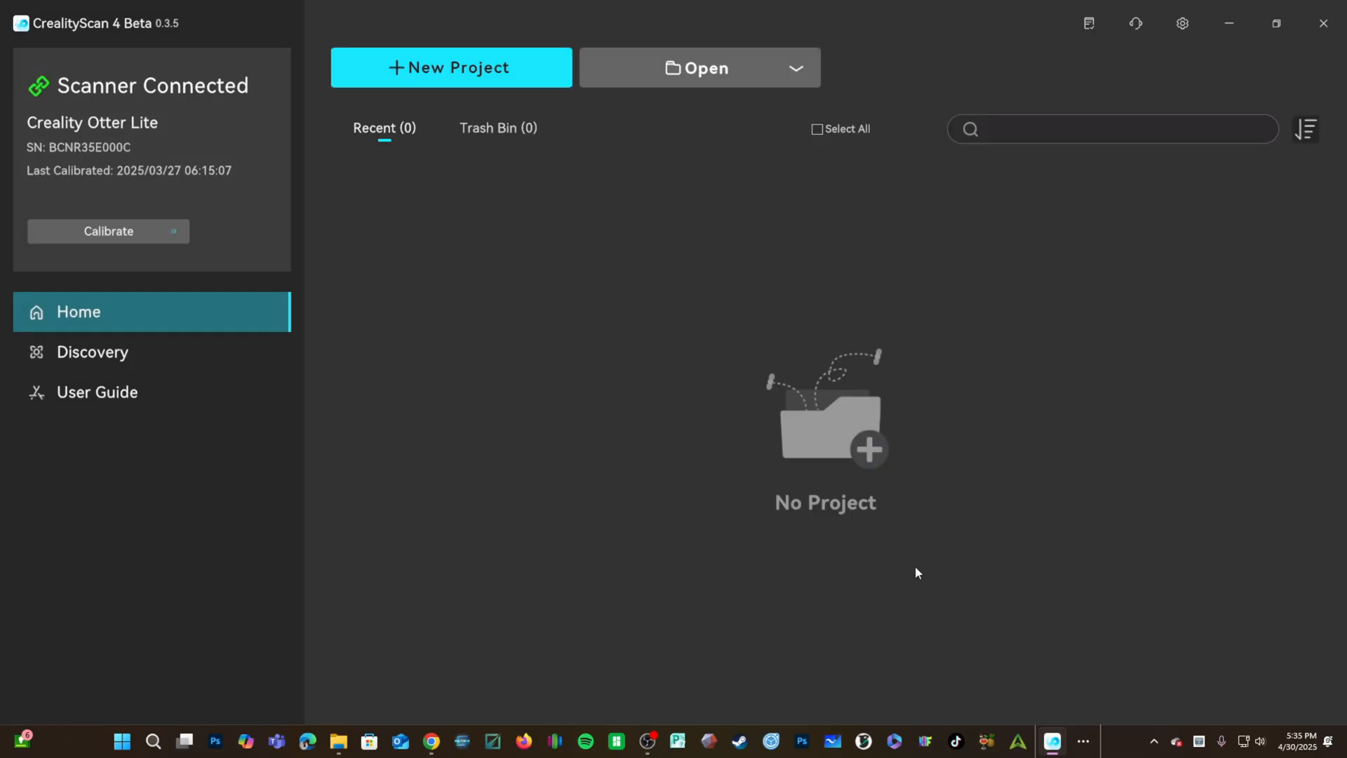
mouse_move(620, 457)
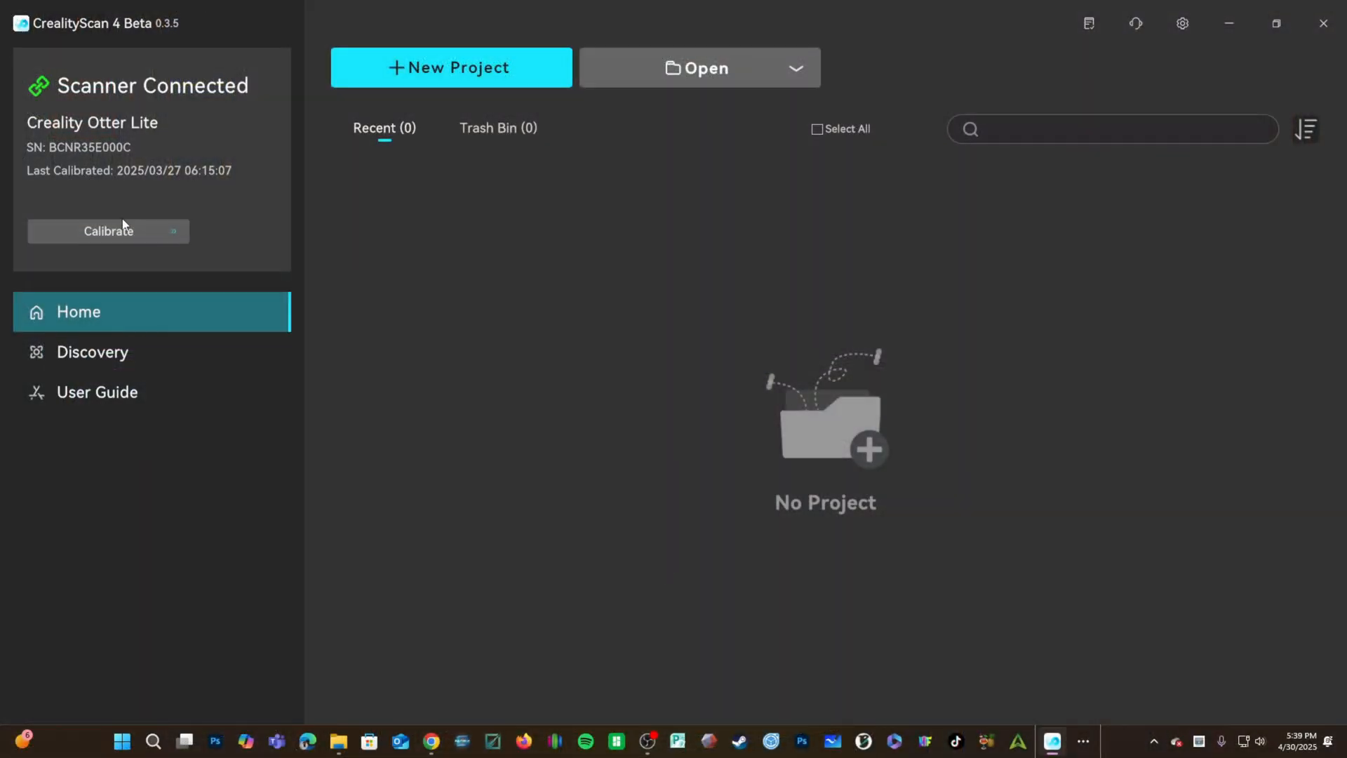
Calibrate the scanner by reading the board's QR code and running calibration to a 96.68 score
click(107, 230)
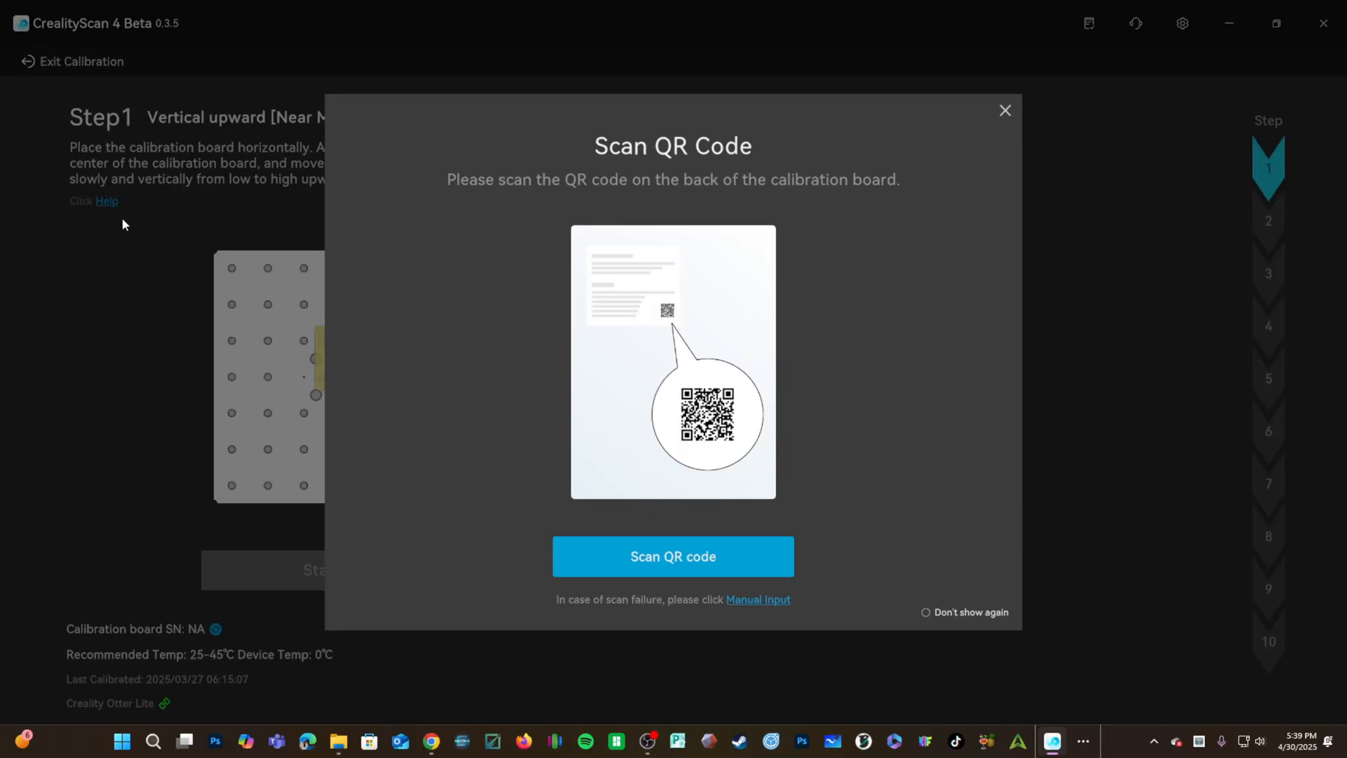
click(672, 556)
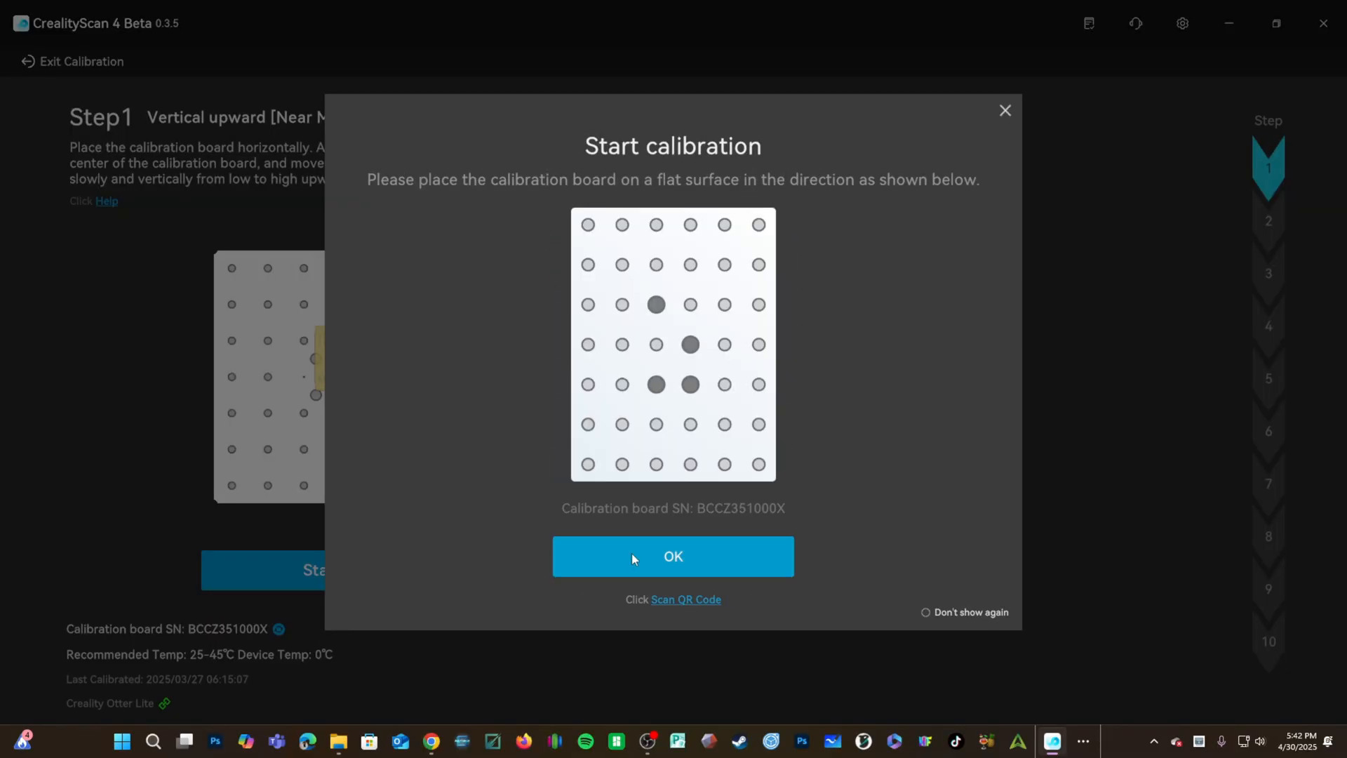
click(673, 555)
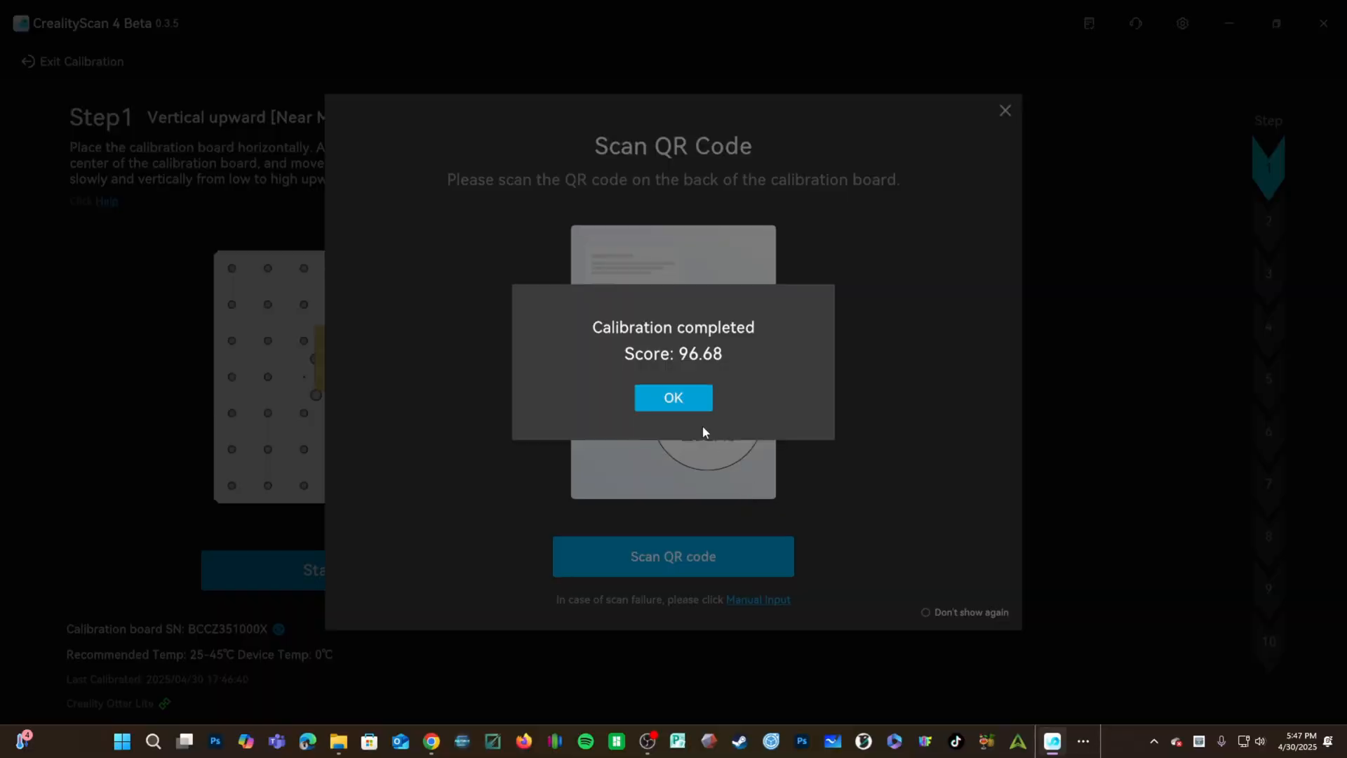
Acknowledge the completed calibration to return to the updated home screen
click(672, 398)
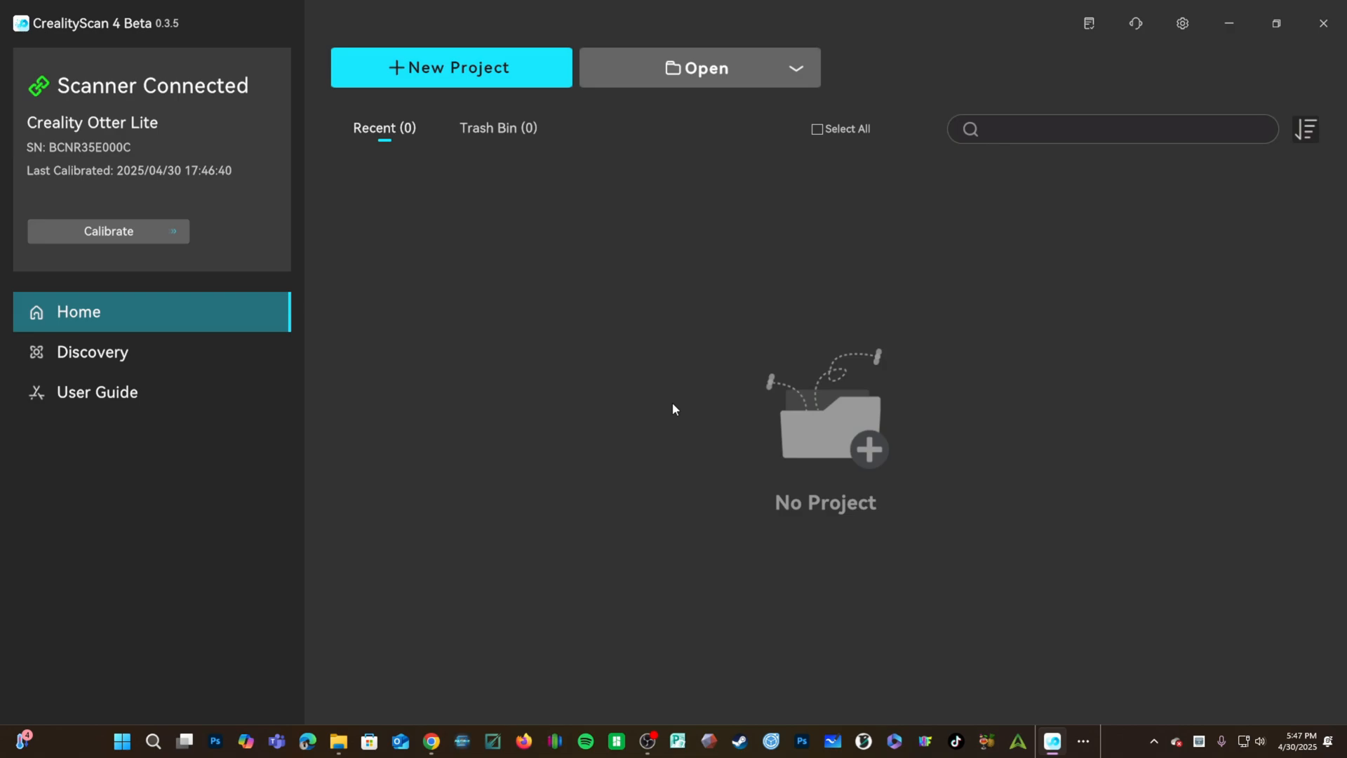
mouse_move(674, 422)
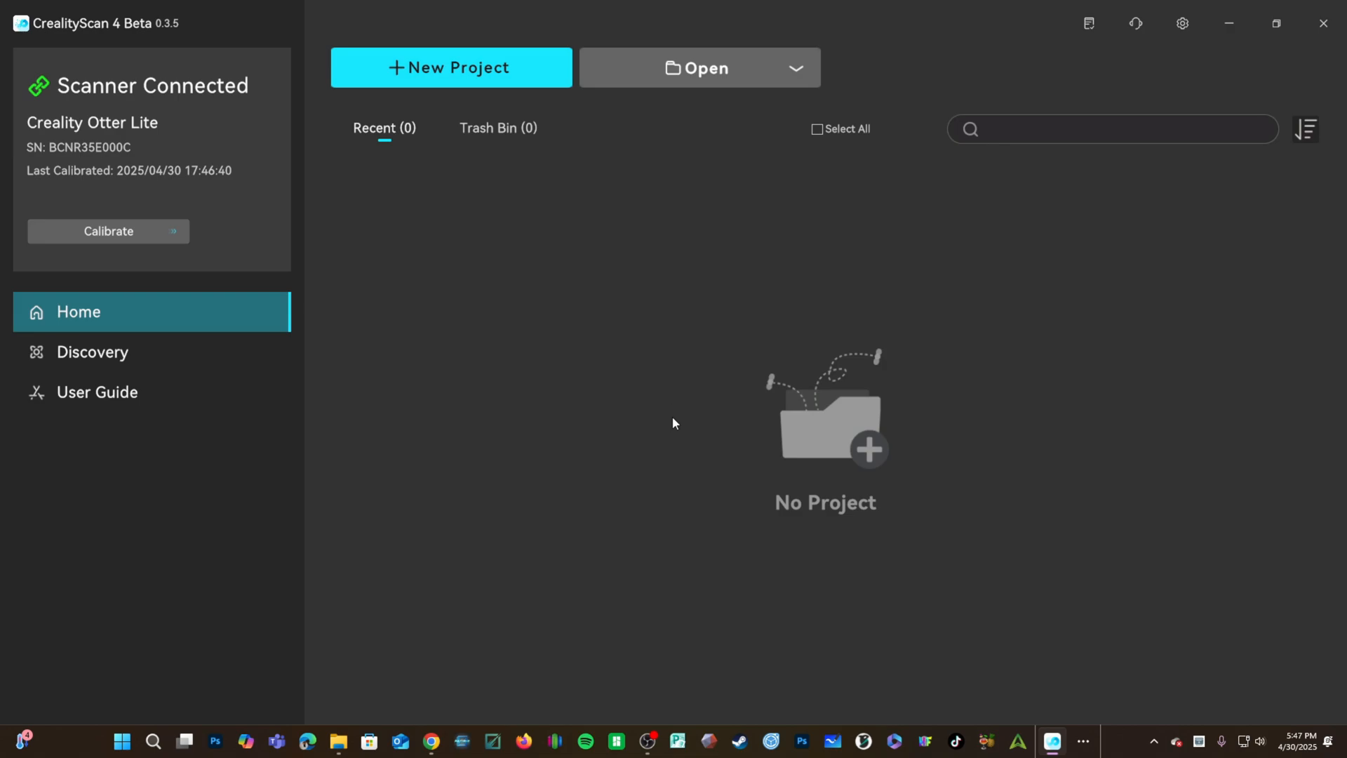
mouse_move(363, 65)
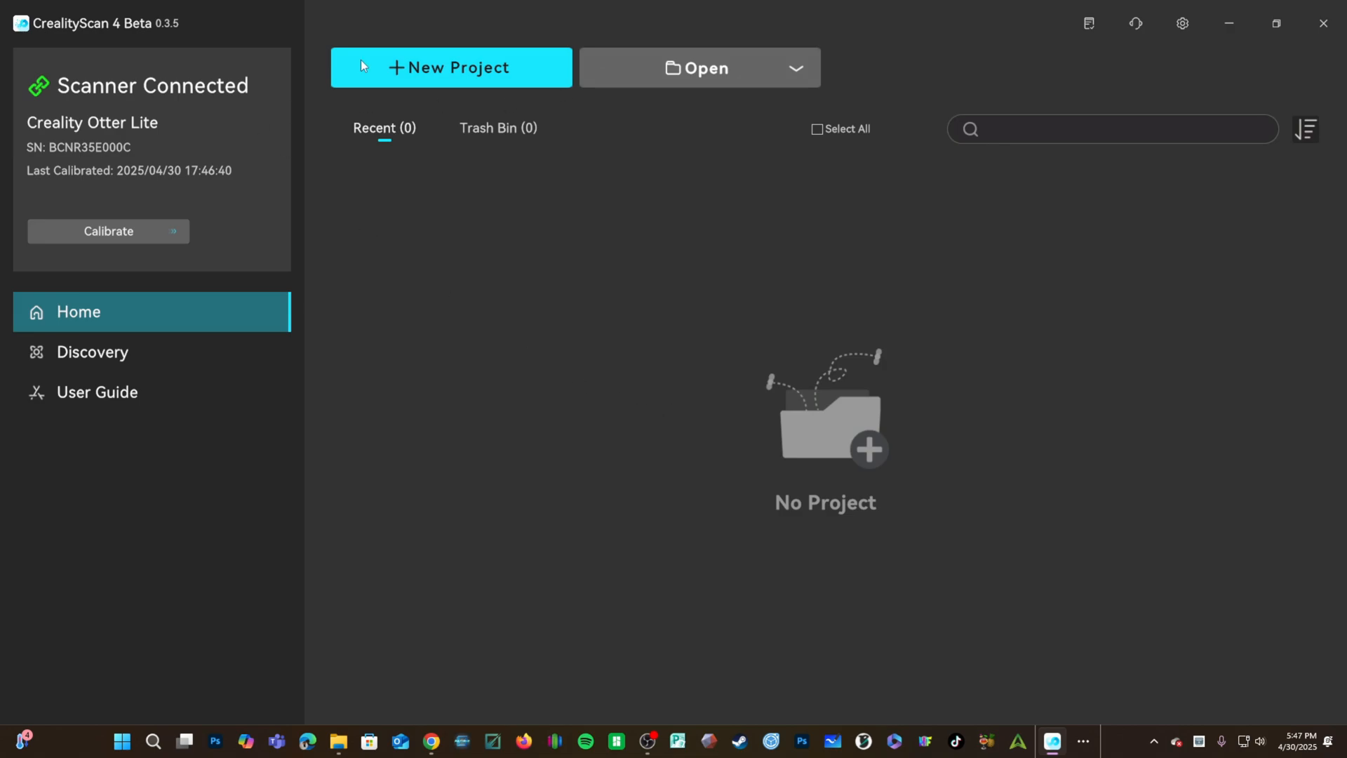
Create a new project named '3DR Test Scan'
click(450, 68)
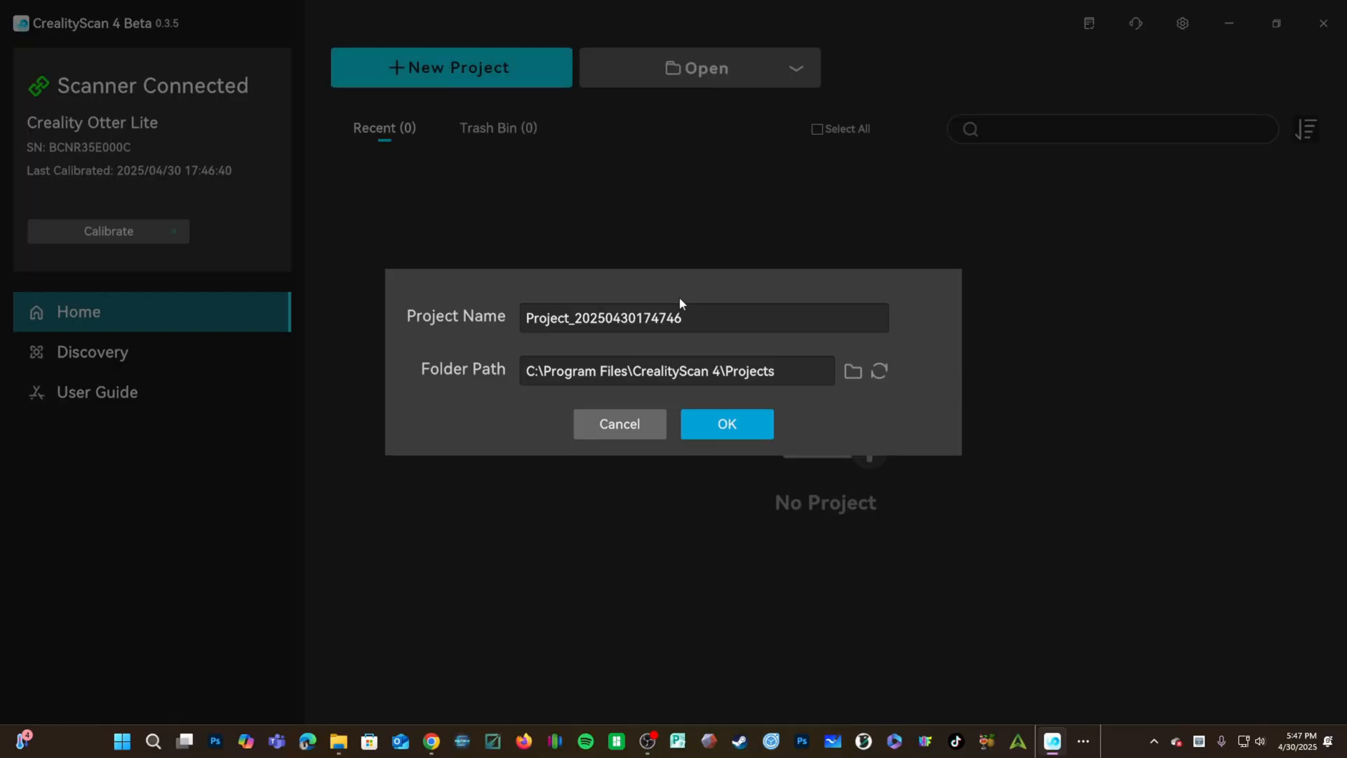
text(3D)
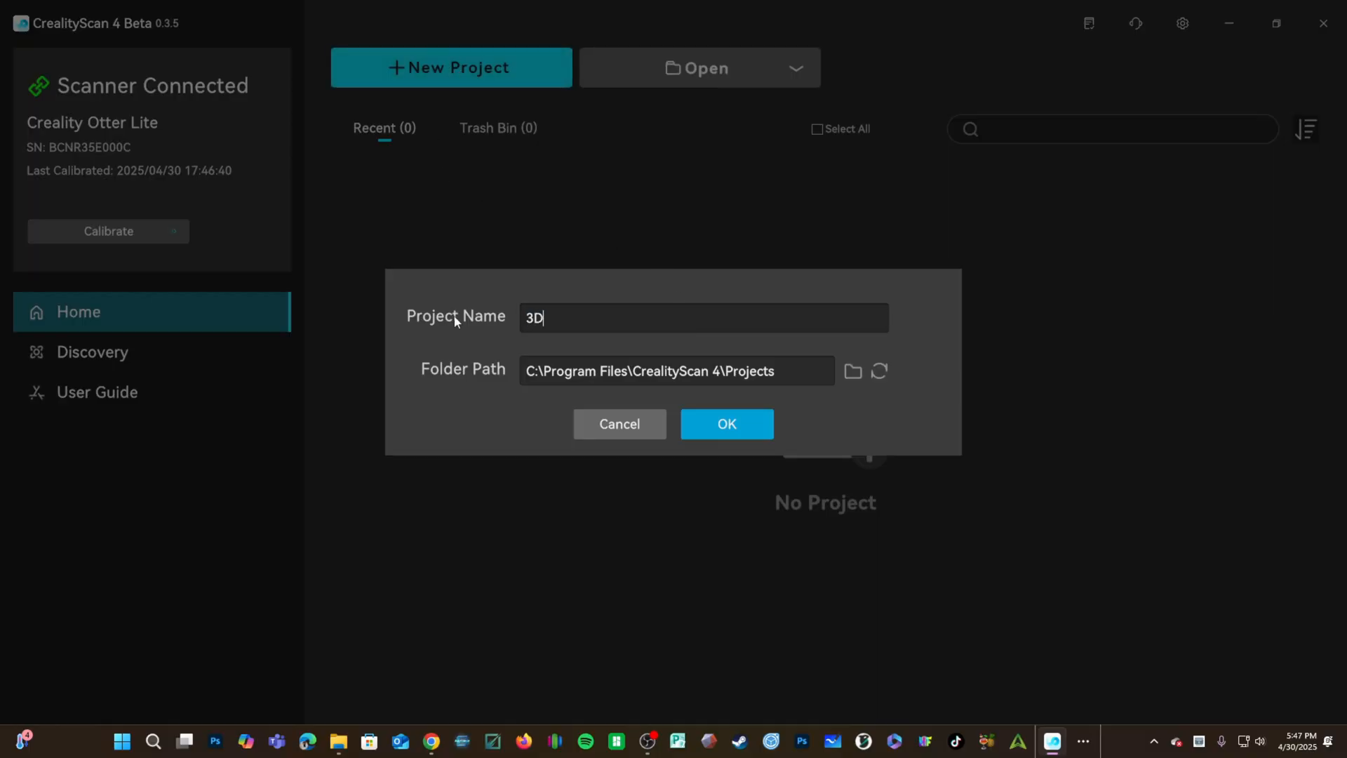
text(R Test Scan)
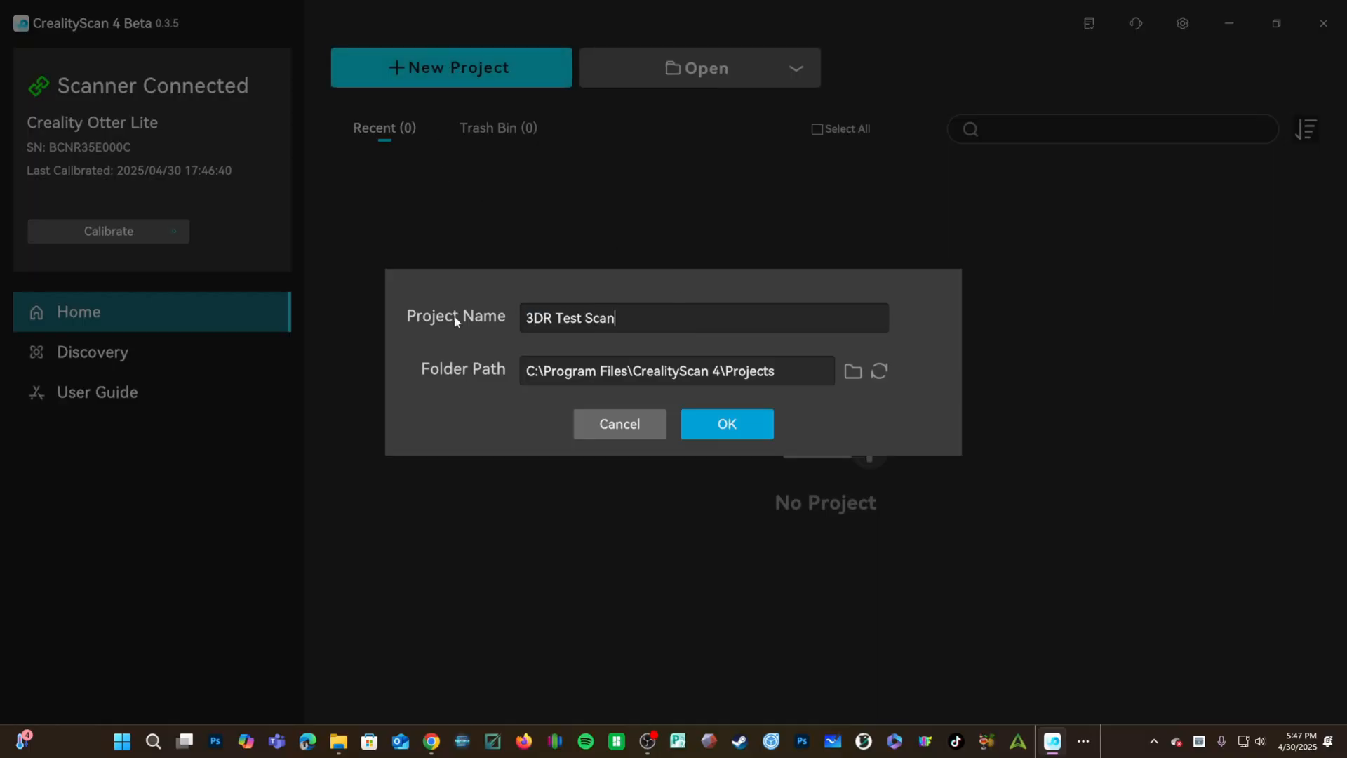
click(726, 424)
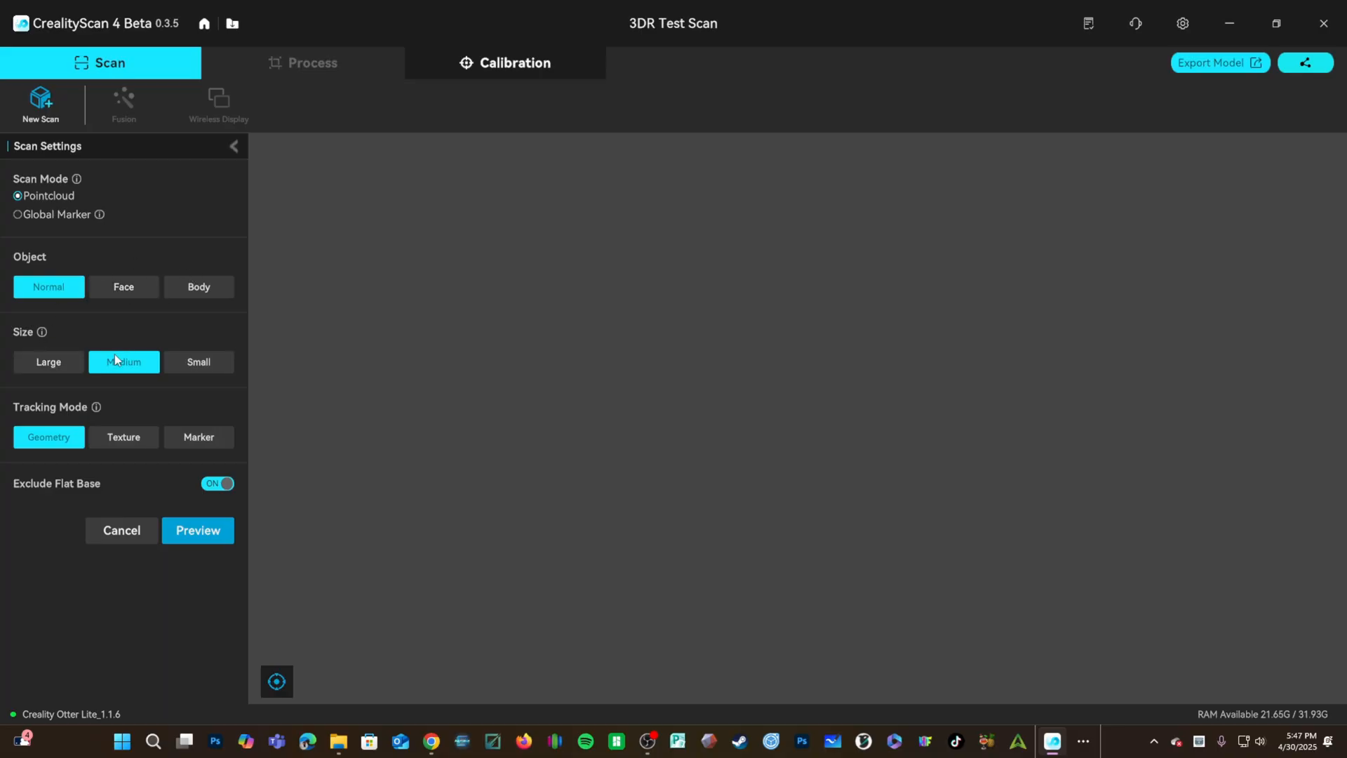
Set object size to Medium, choose the tracking mode, and start the live IR/RGB preview
click(123, 436)
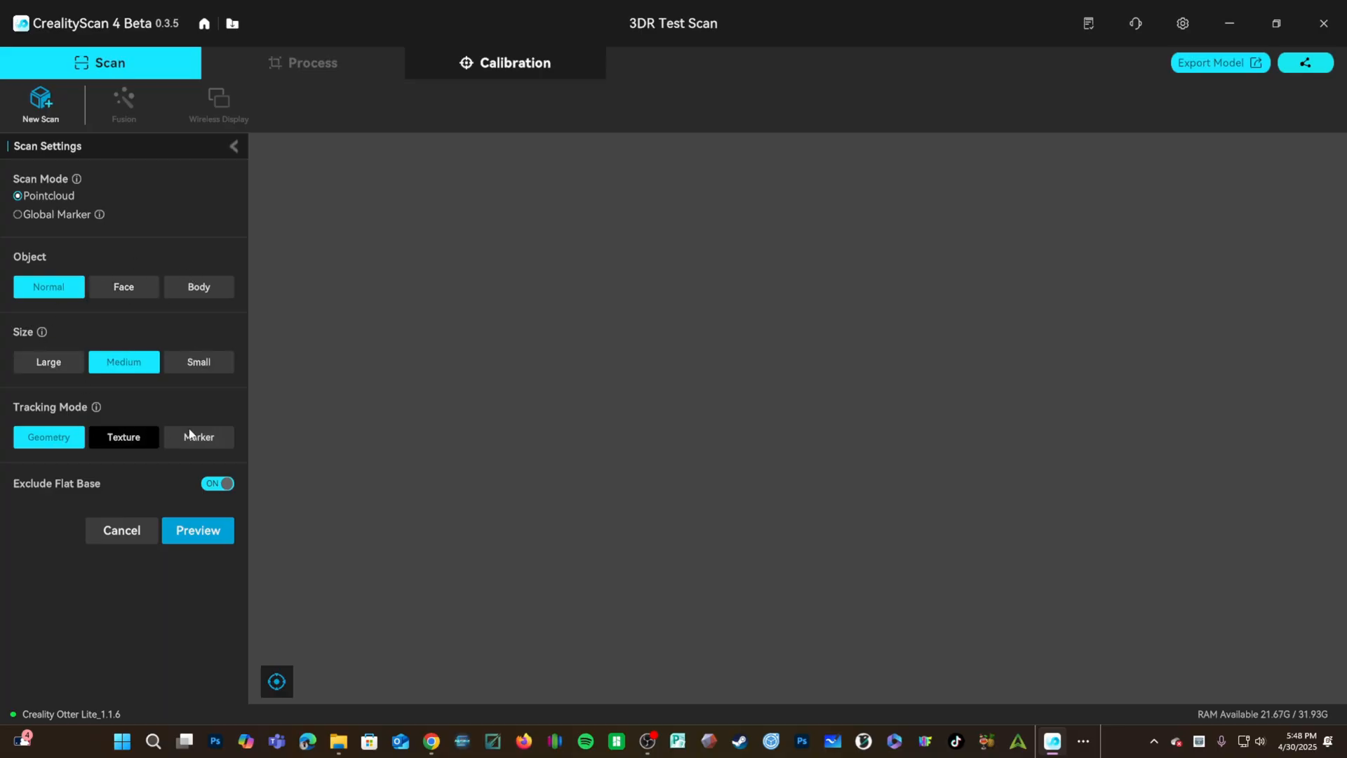
click(48, 436)
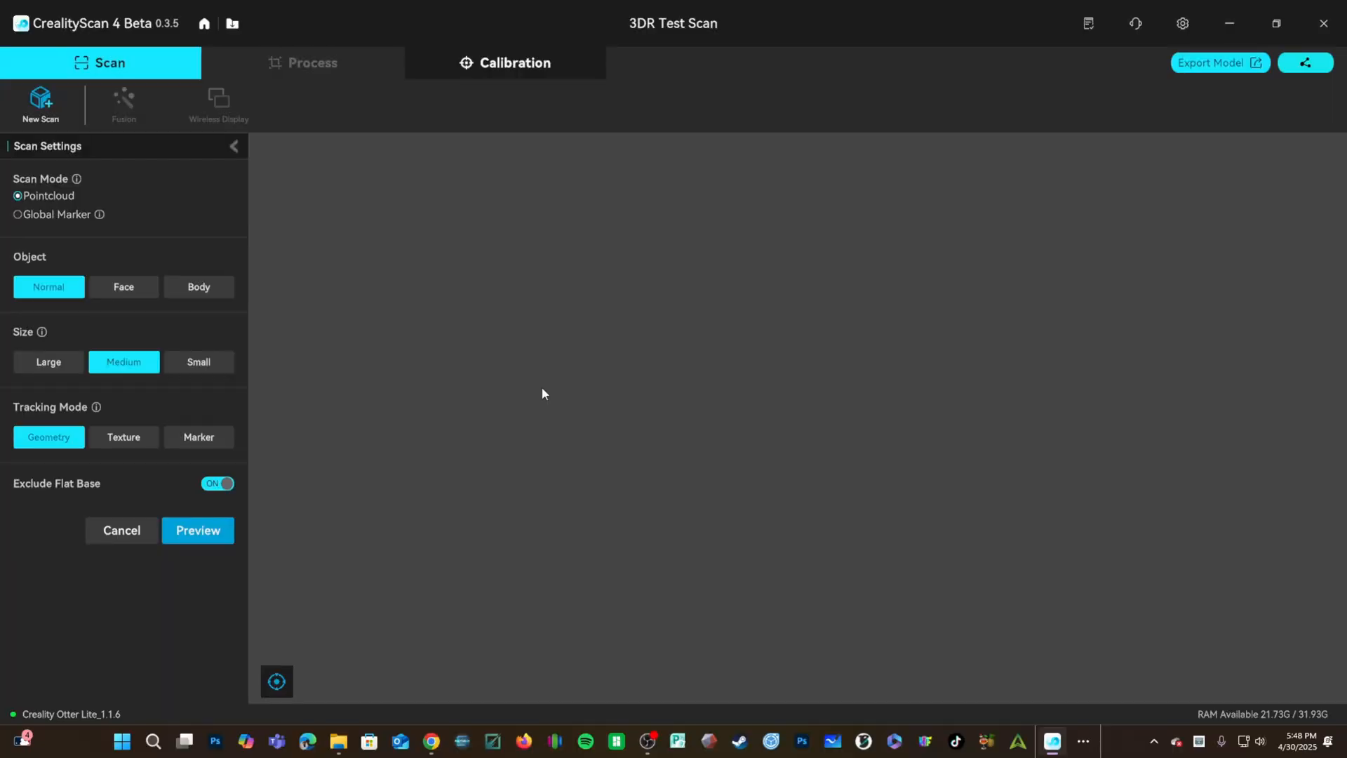
mouse_move(169, 477)
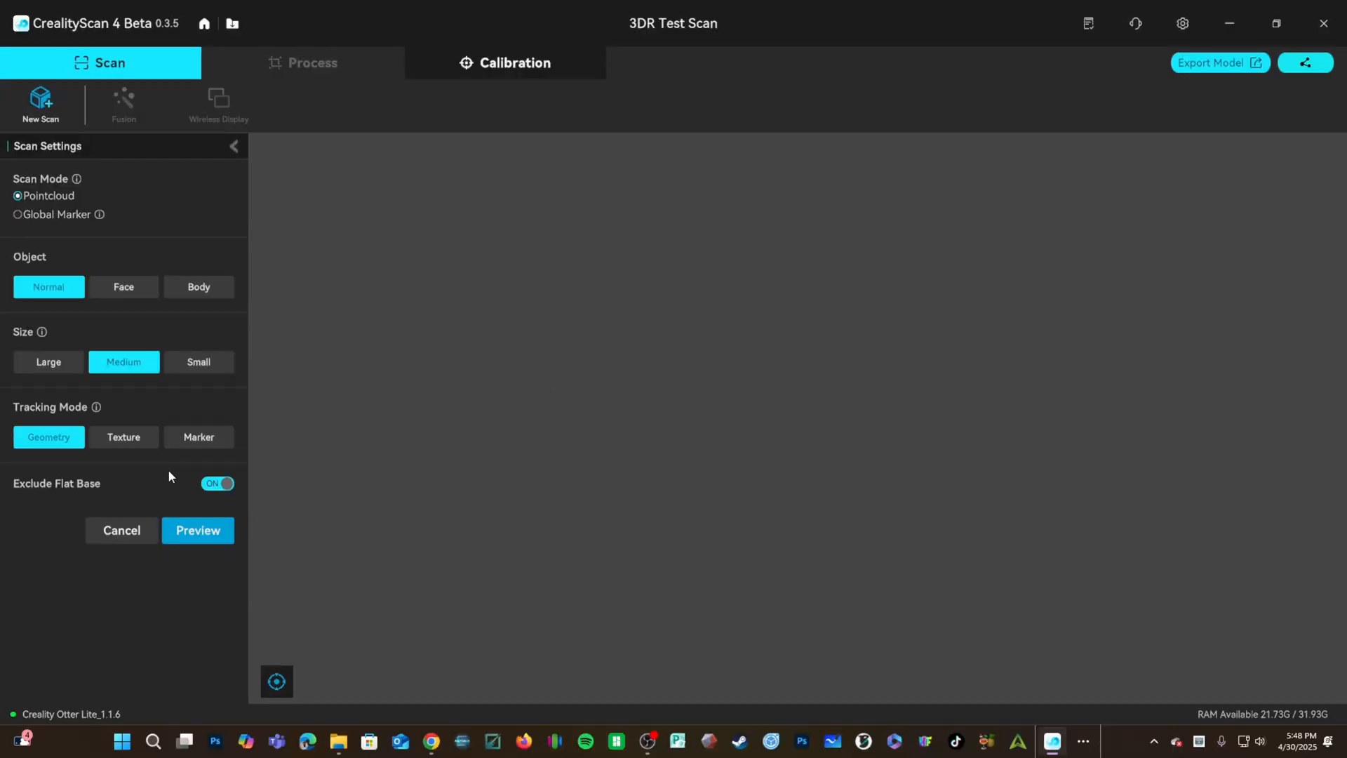
click(196, 531)
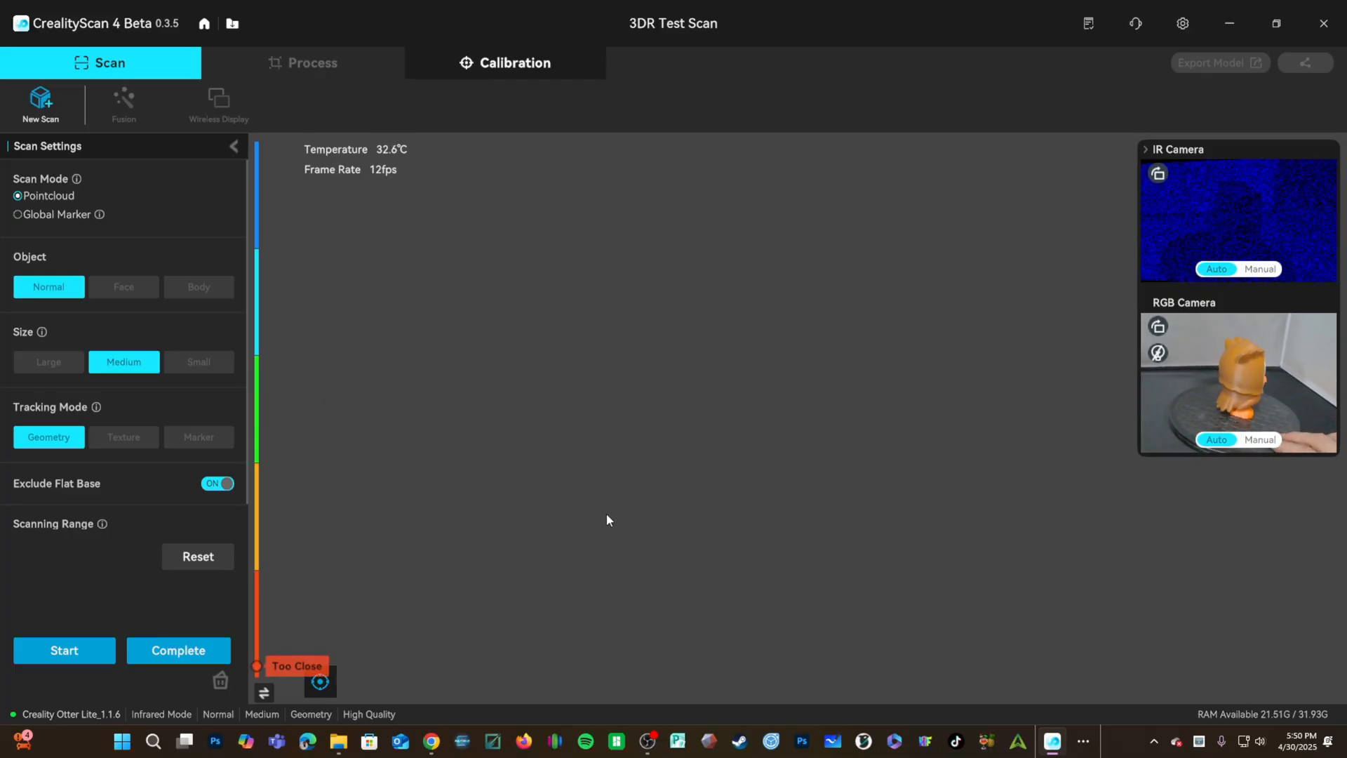
Set object size to Small and manually tune IR camera exposure to about 717 and 422
click(198, 362)
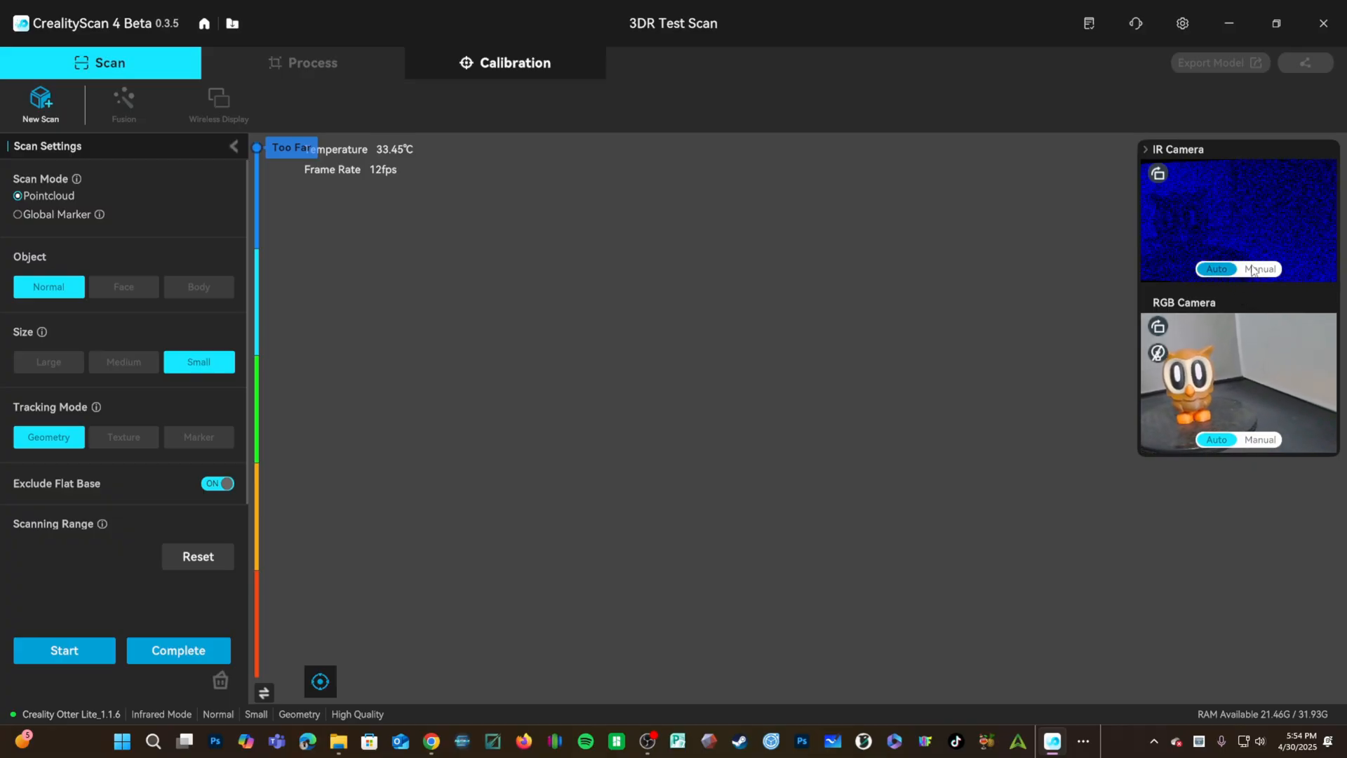
click(1259, 268)
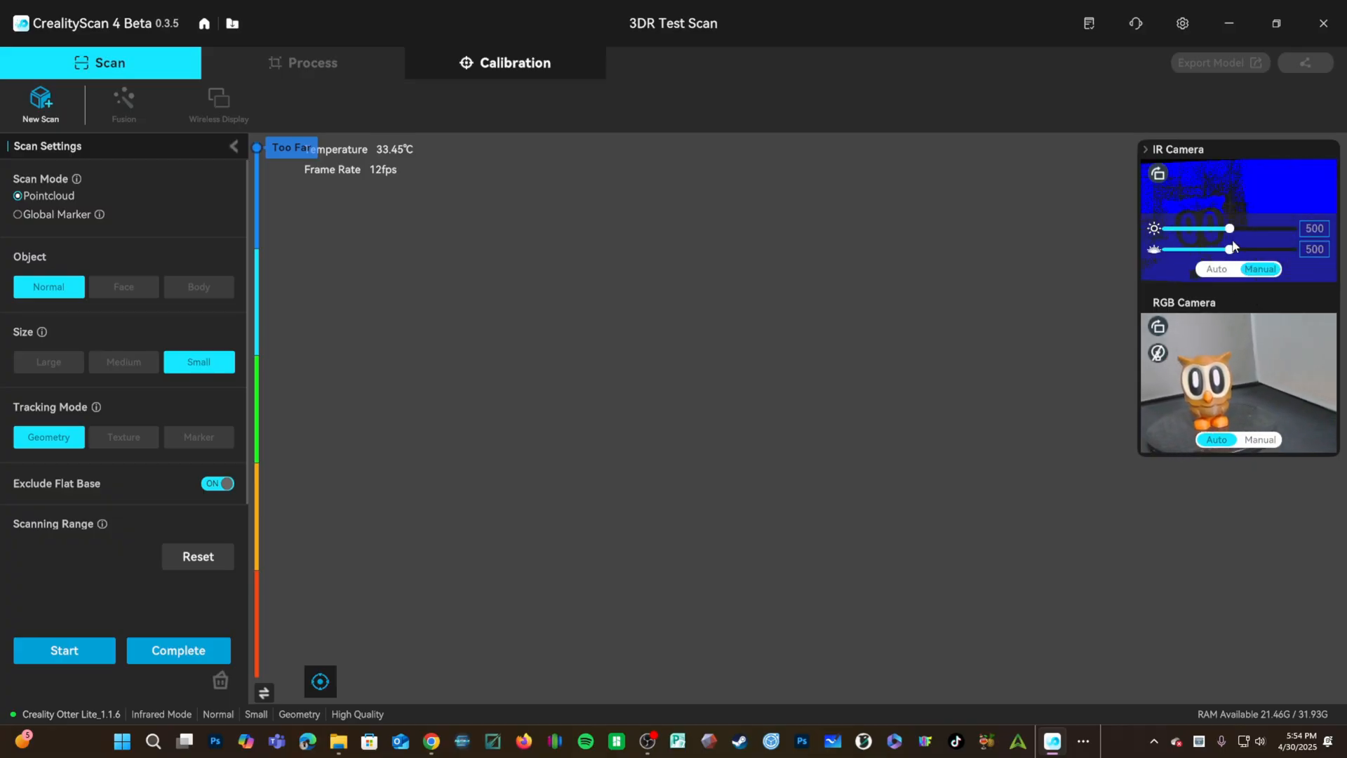
drag(1229, 228, 1246, 229)
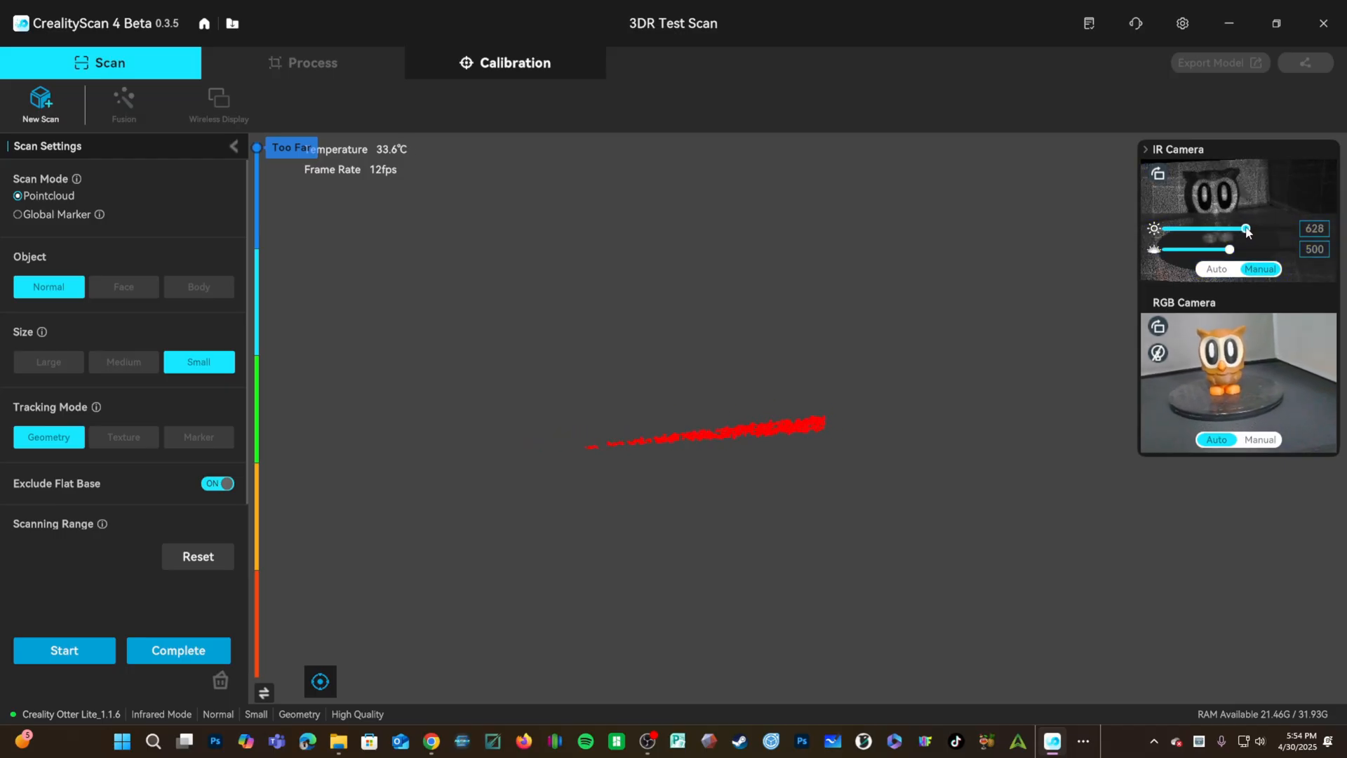
drag(1246, 228, 1254, 228)
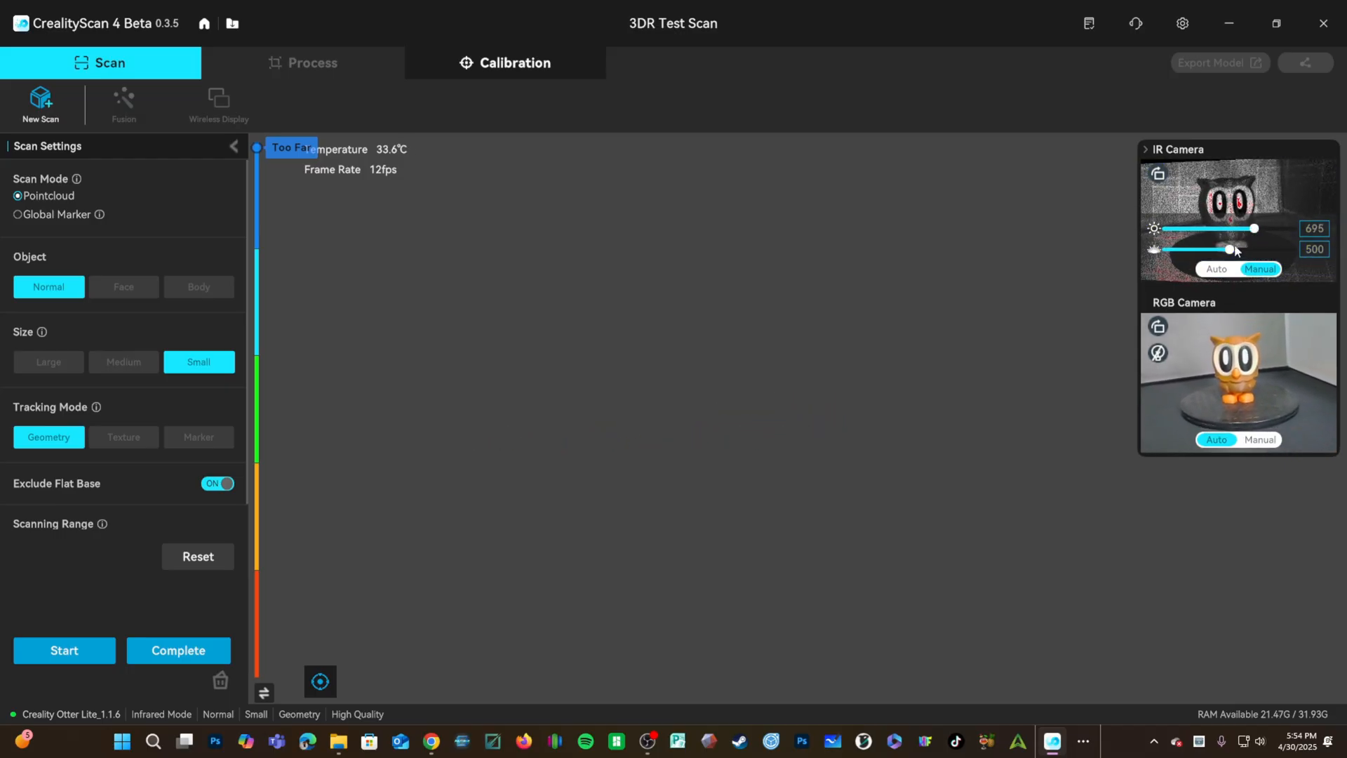
drag(1232, 249, 1219, 249)
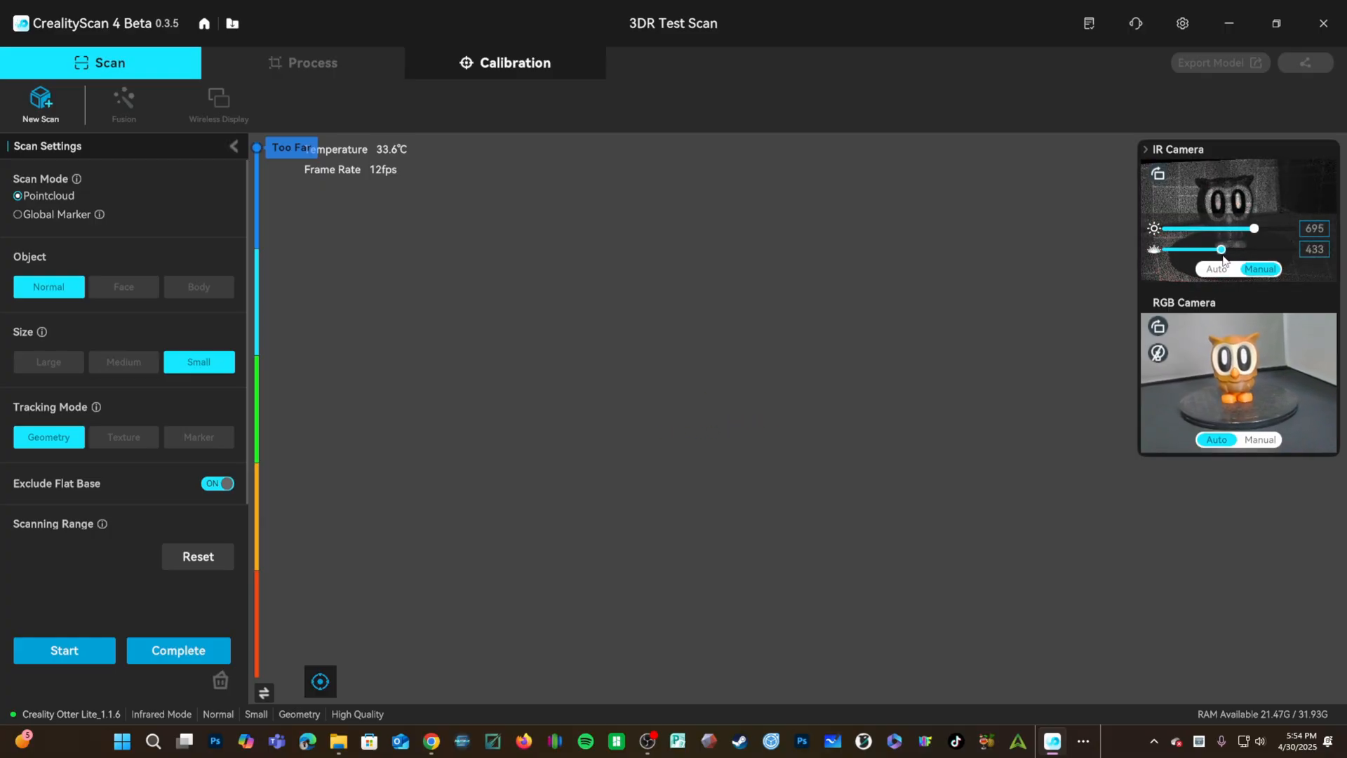
drag(1254, 228, 1265, 229)
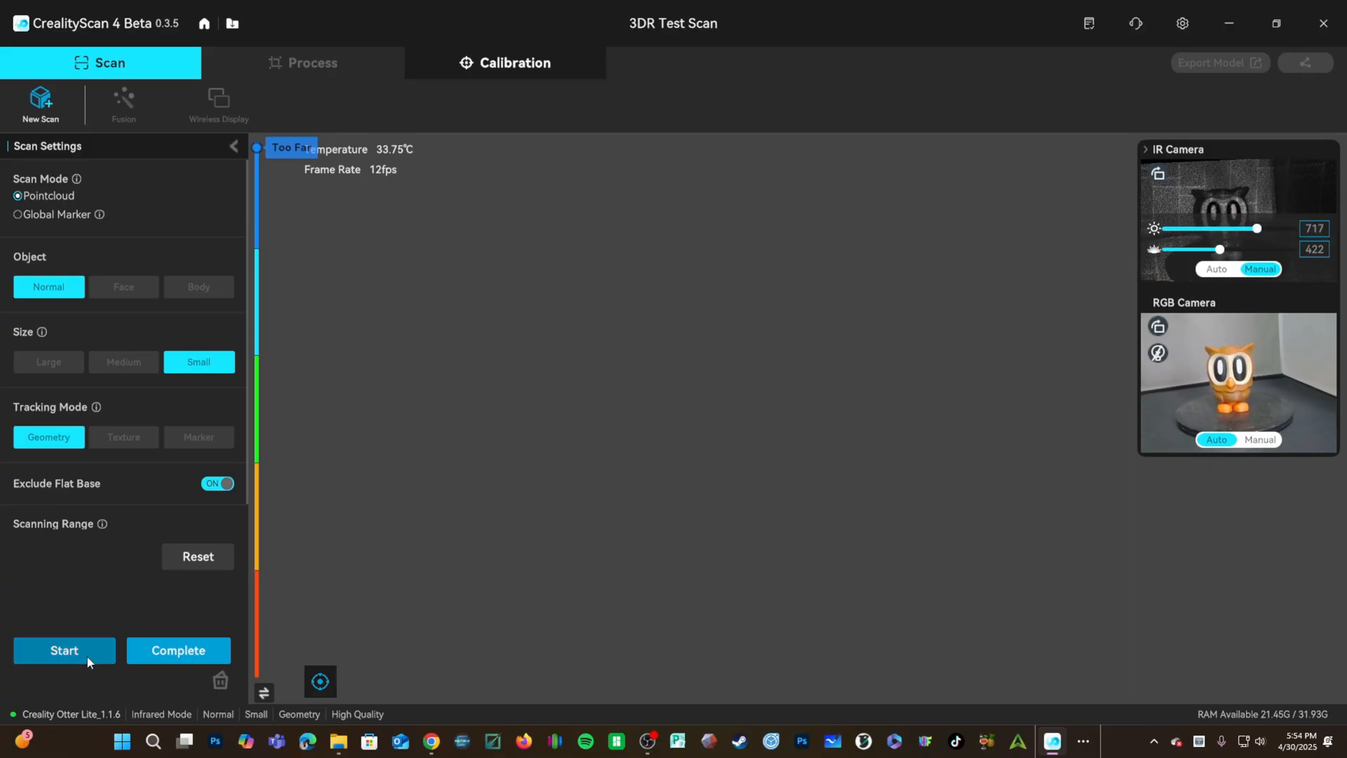
click(64, 650)
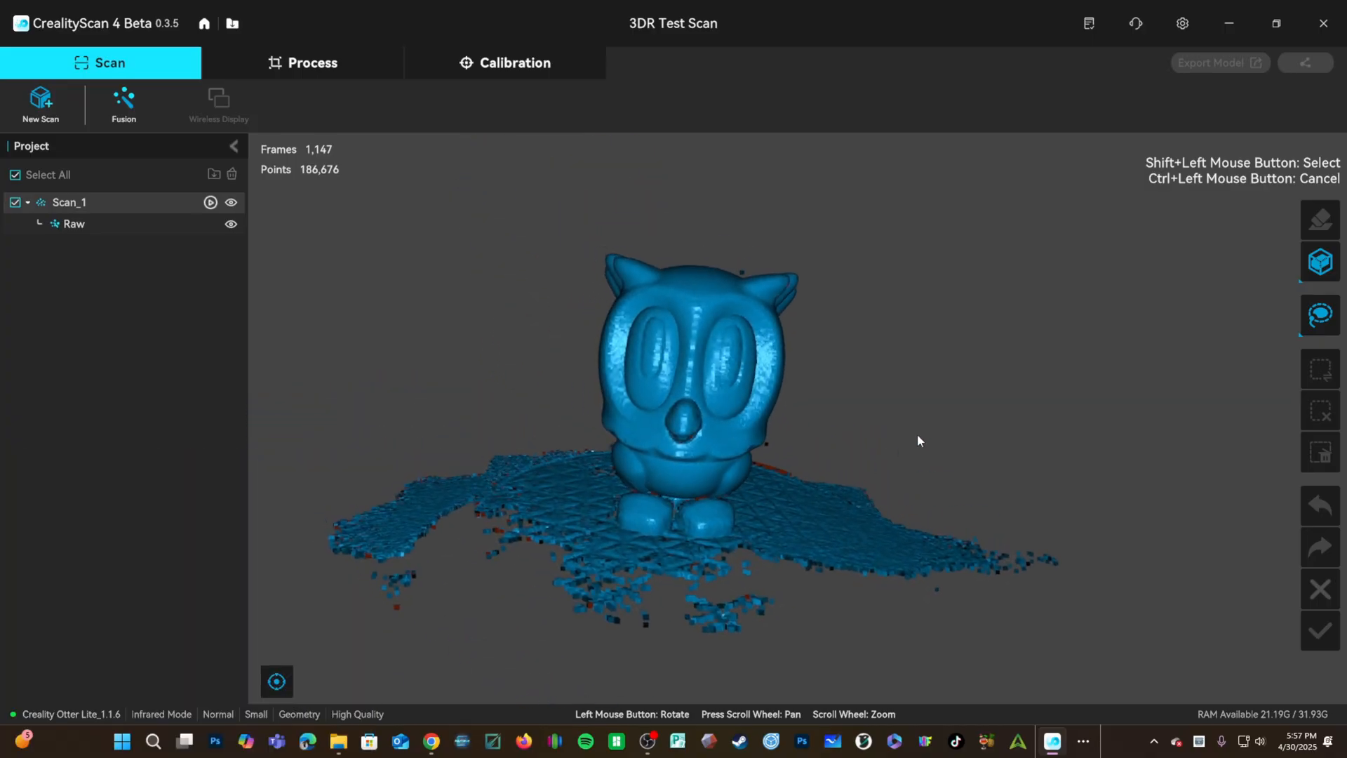
drag(918, 440, 743, 483)
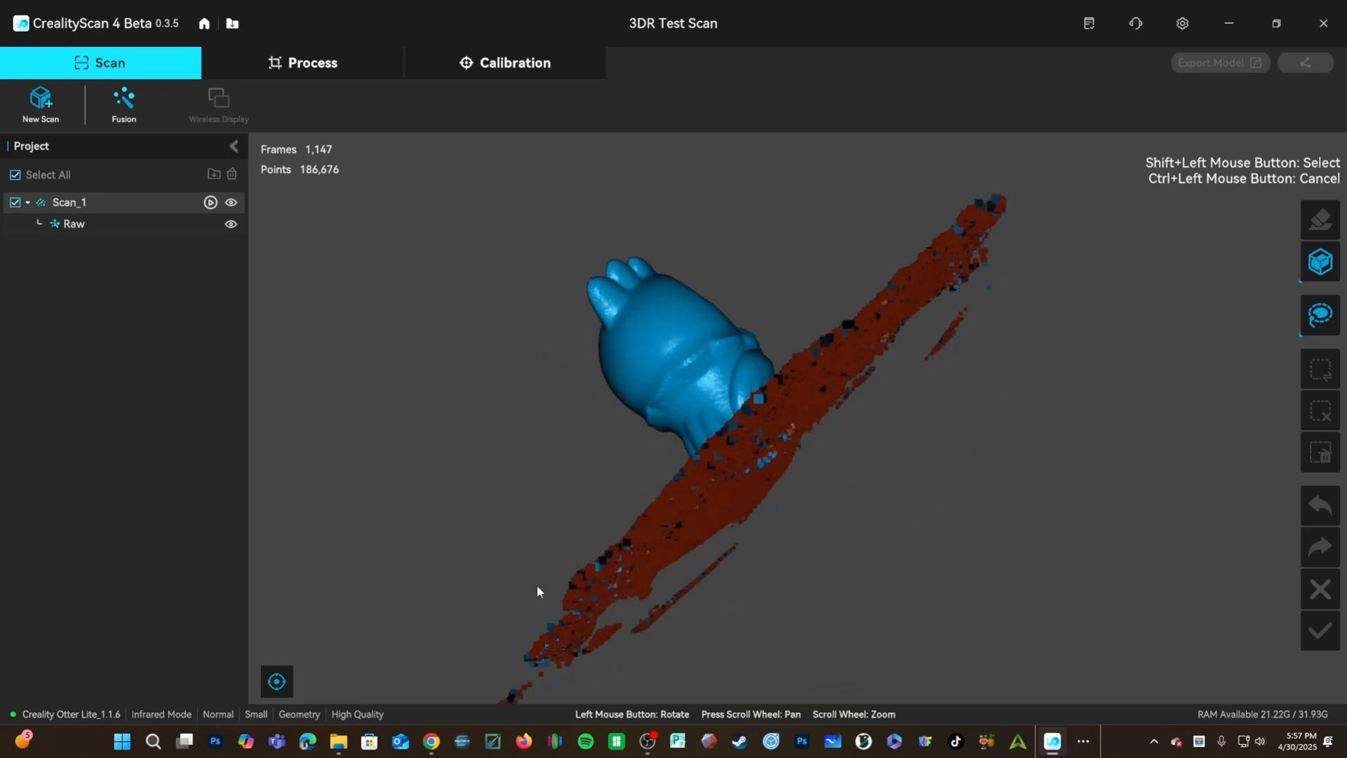
drag(536, 590, 838, 490)
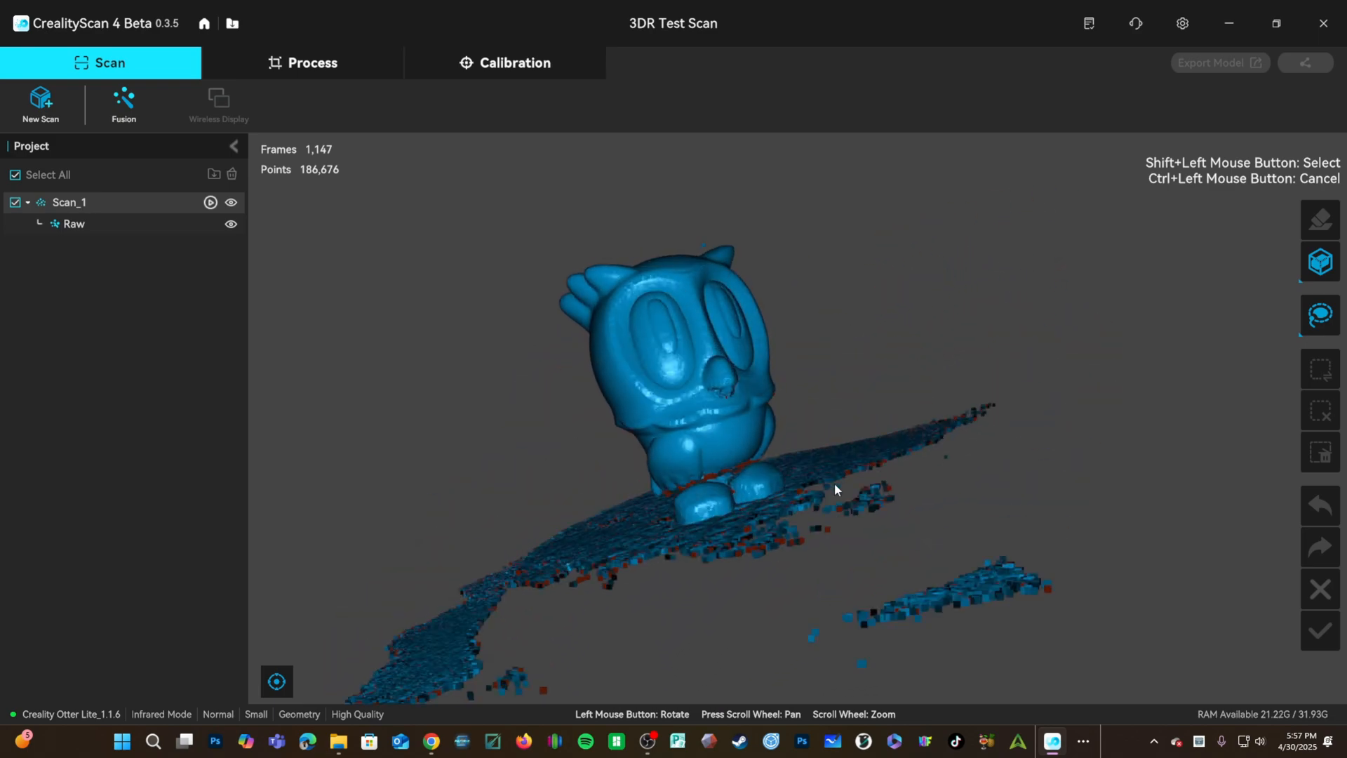
drag(838, 490, 1048, 458)
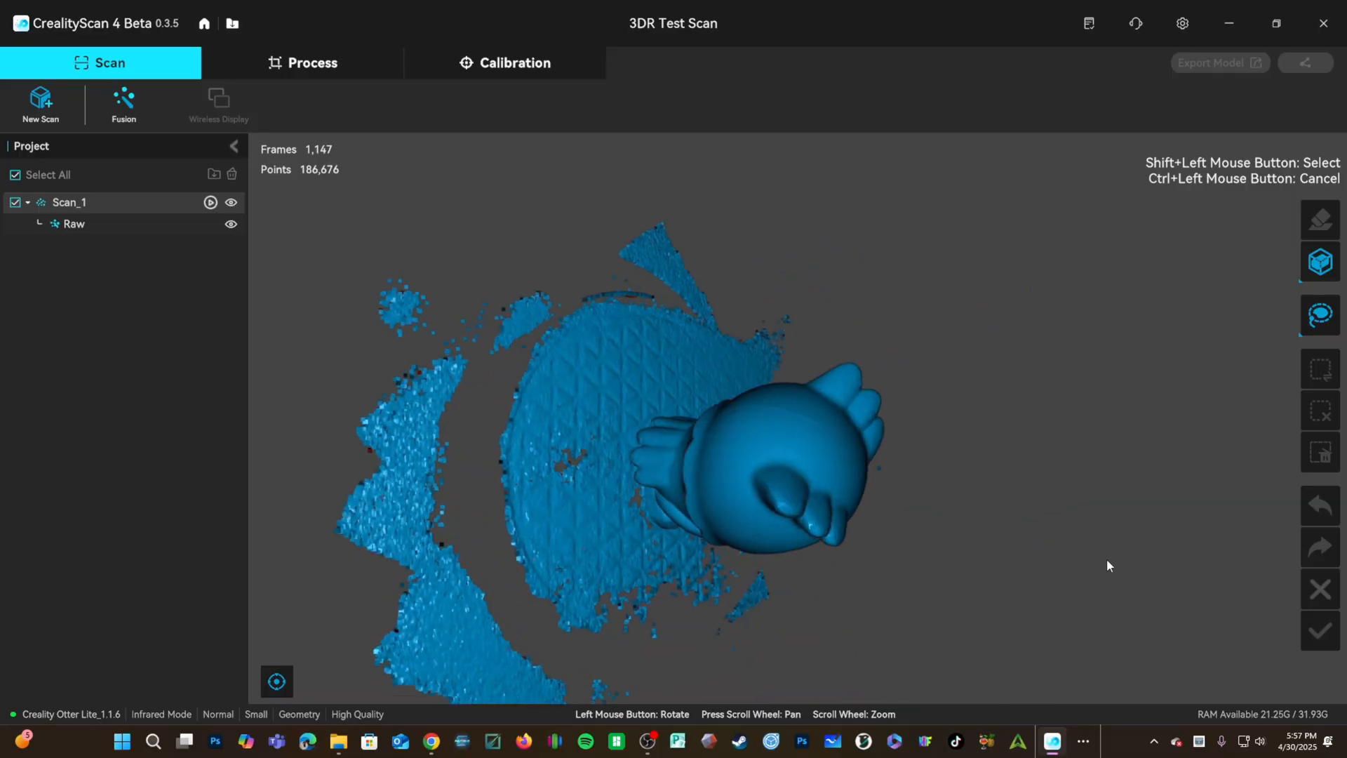
drag(1108, 565, 934, 590)
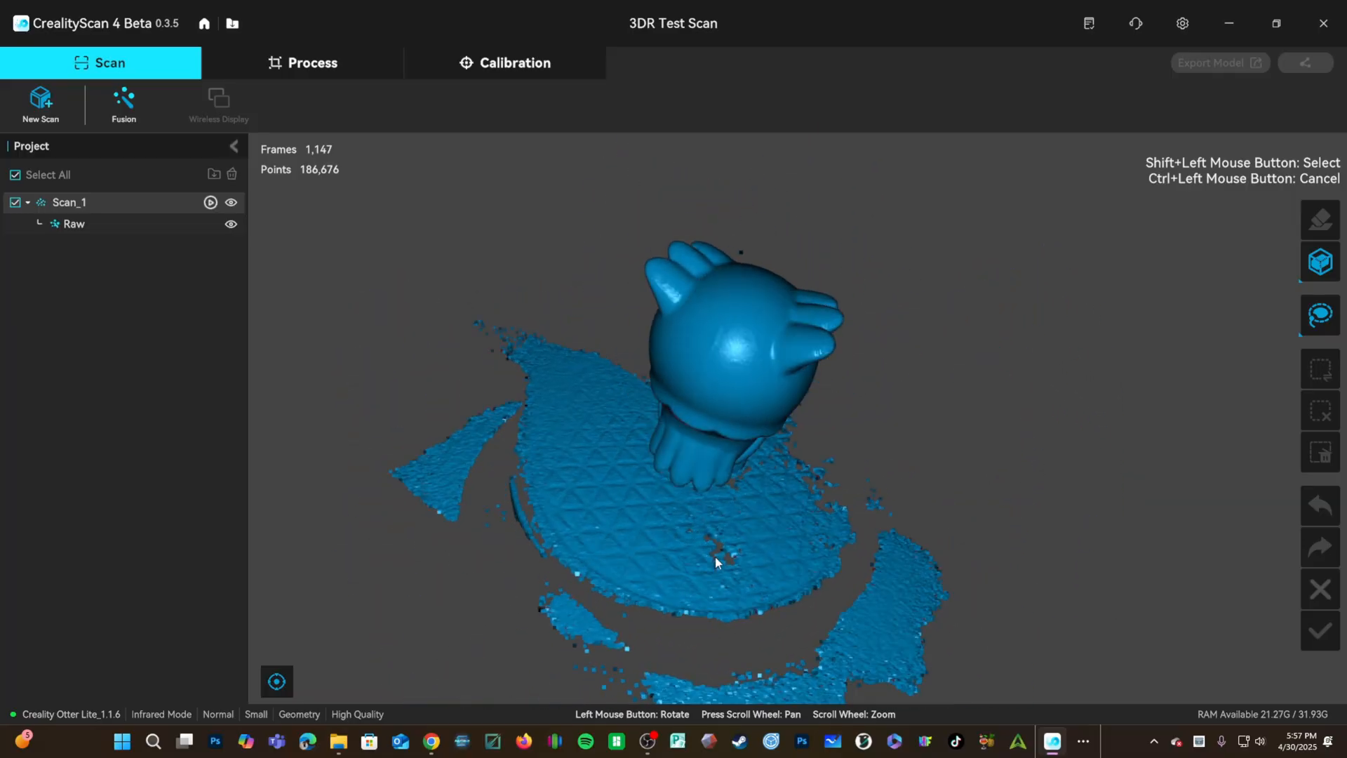
drag(717, 563, 734, 556)
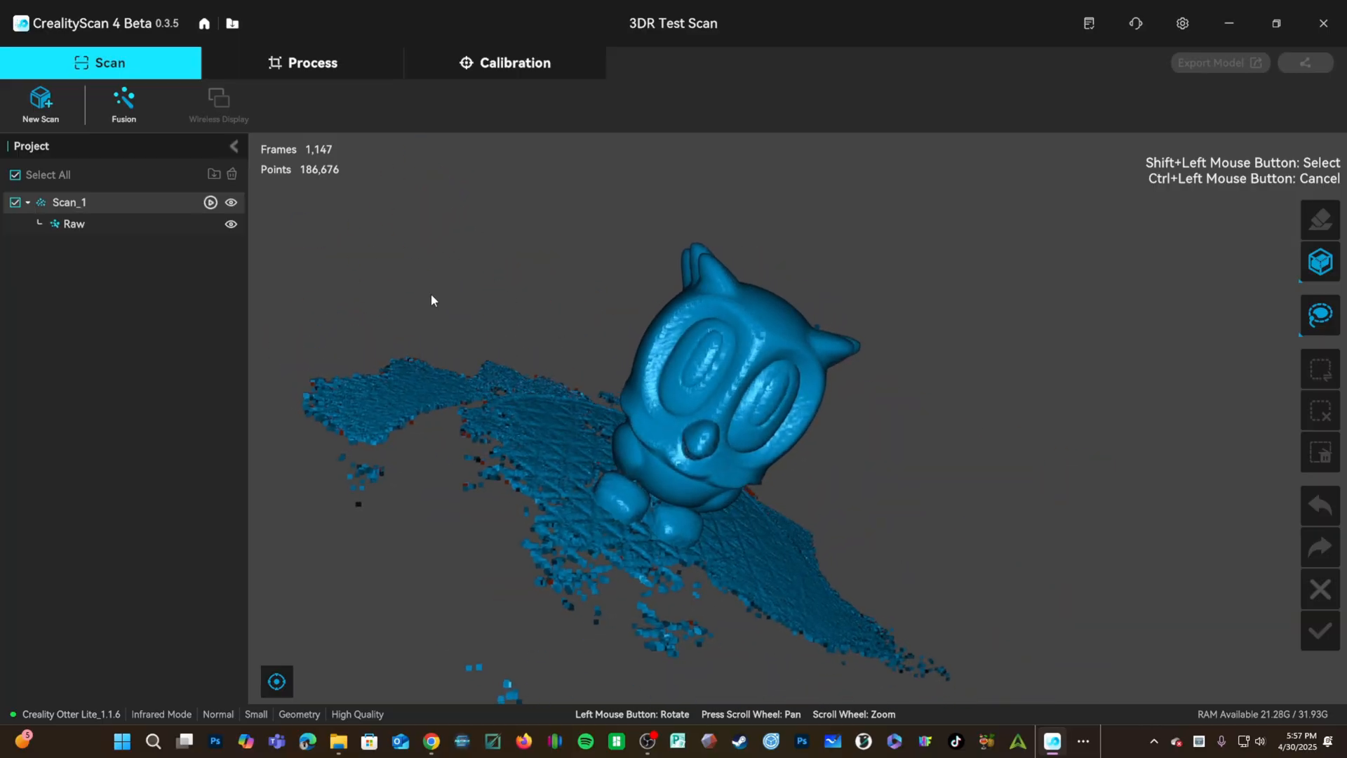
Run One-Click Process with default parameters to produce the owl's point cloud, mesh and texture
click(311, 62)
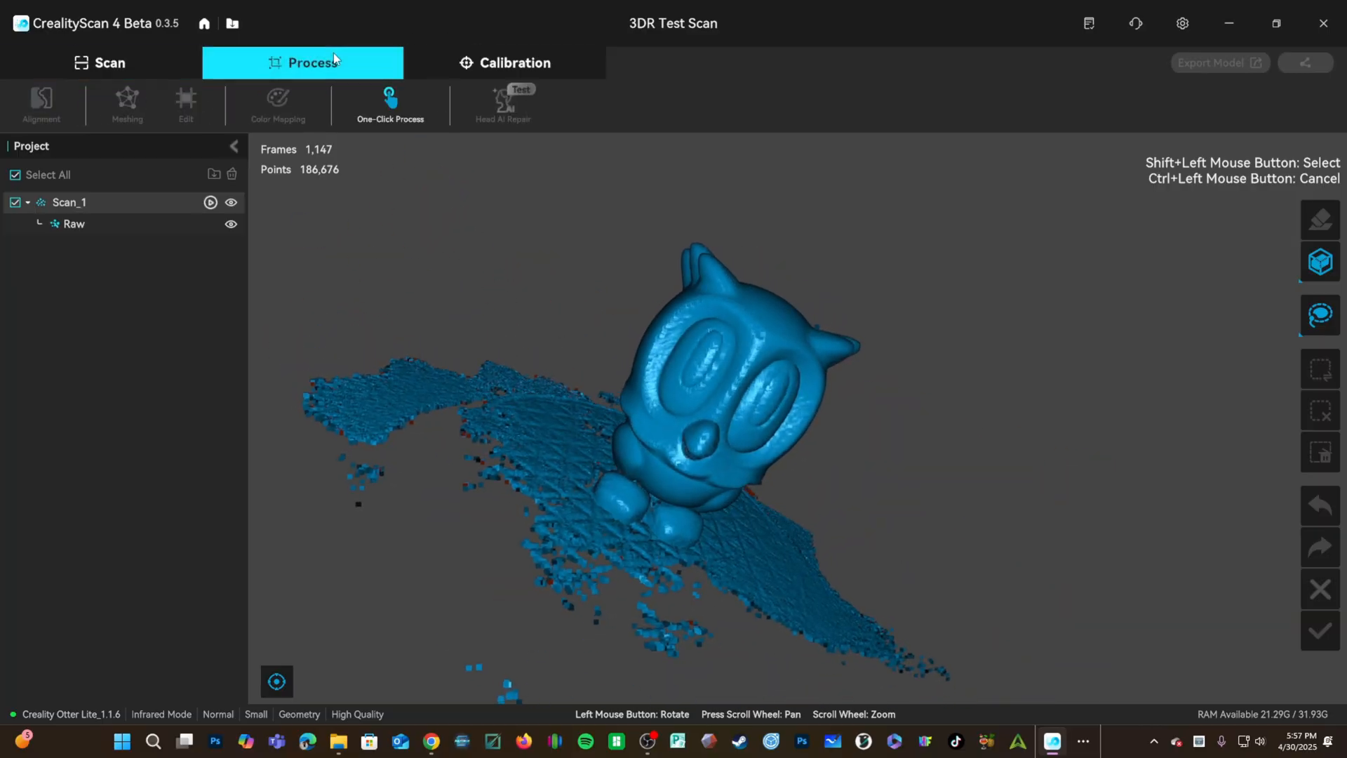
mouse_move(1320, 312)
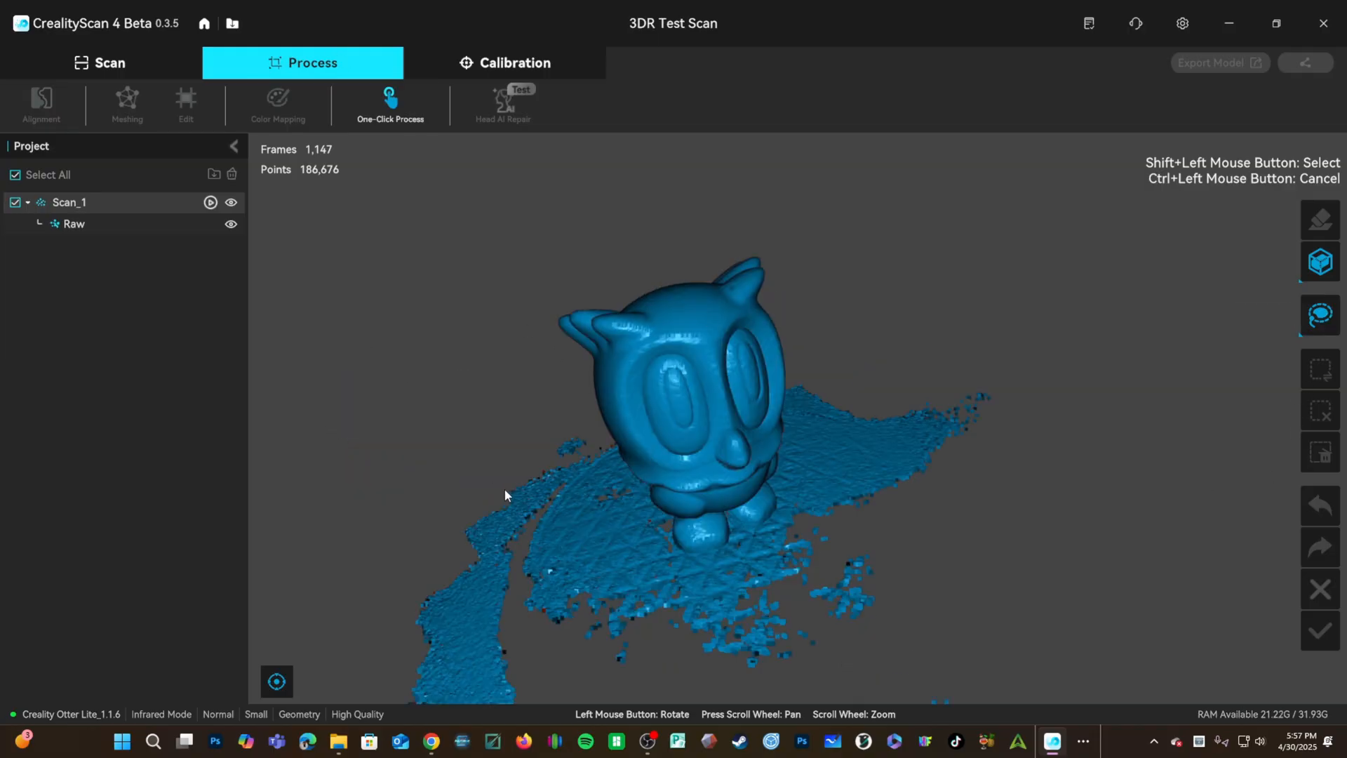
click(390, 104)
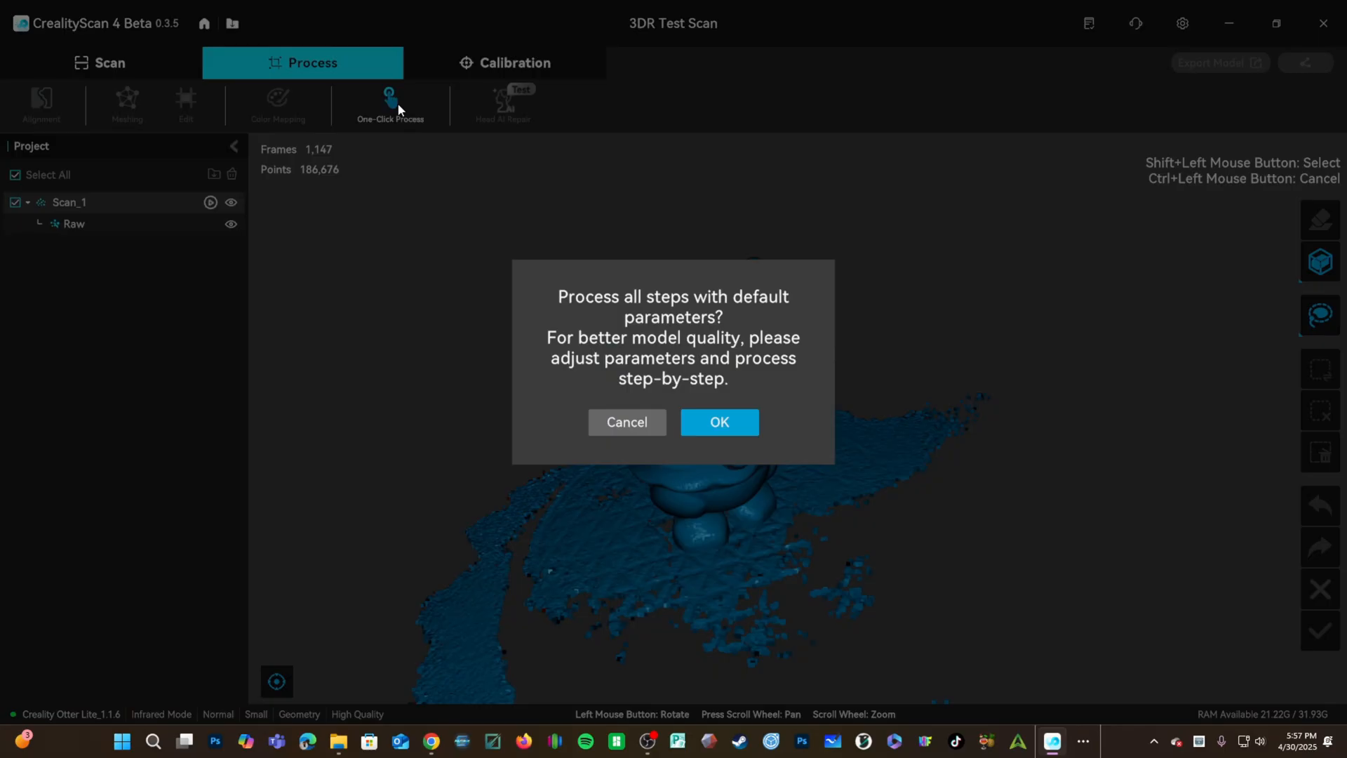
click(719, 421)
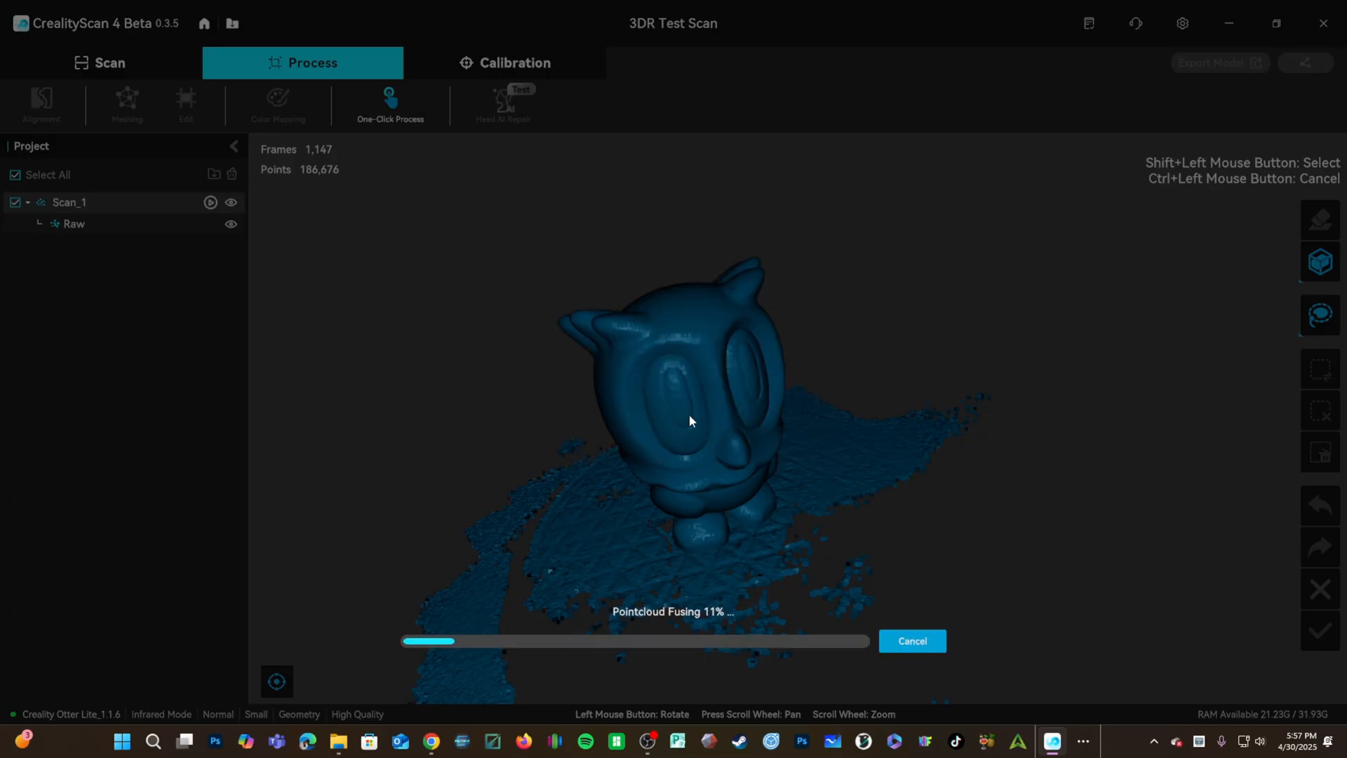
mouse_move(373, 407)
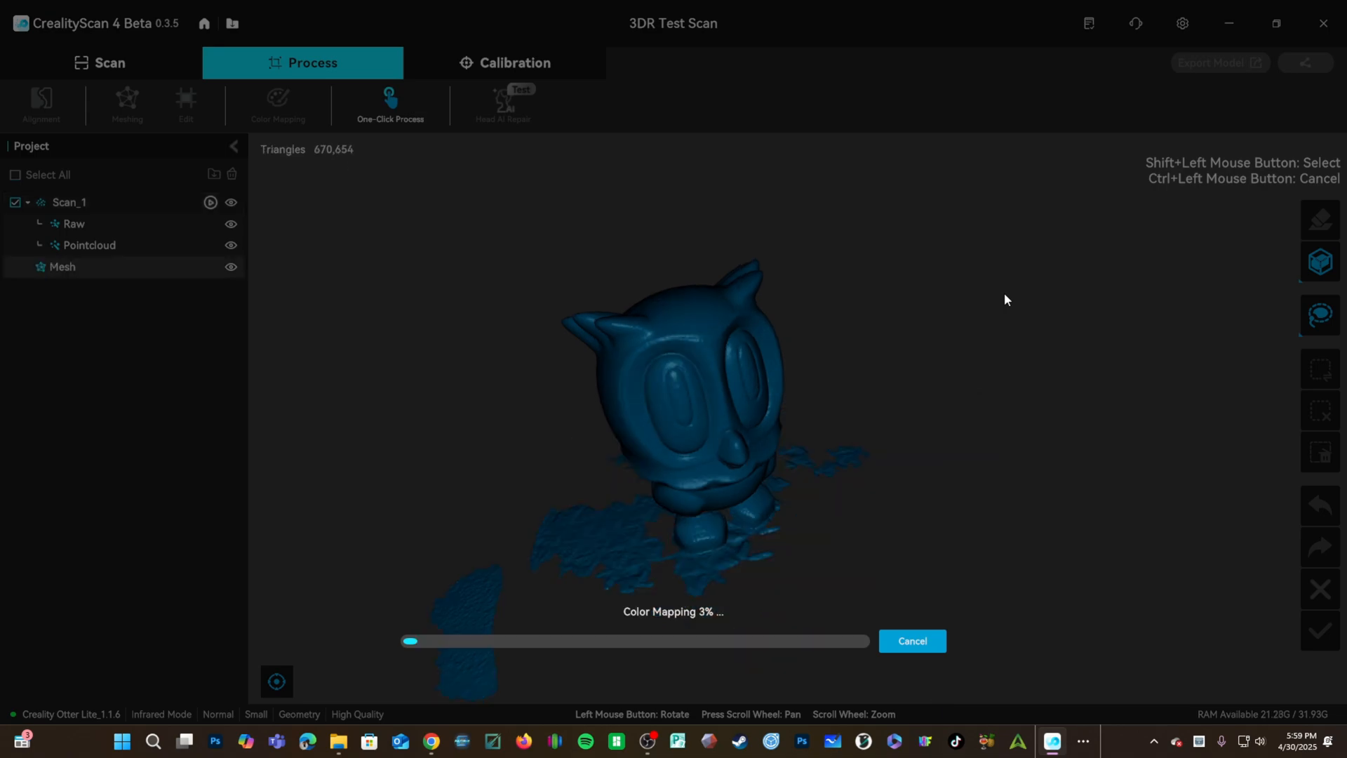
click(15, 202)
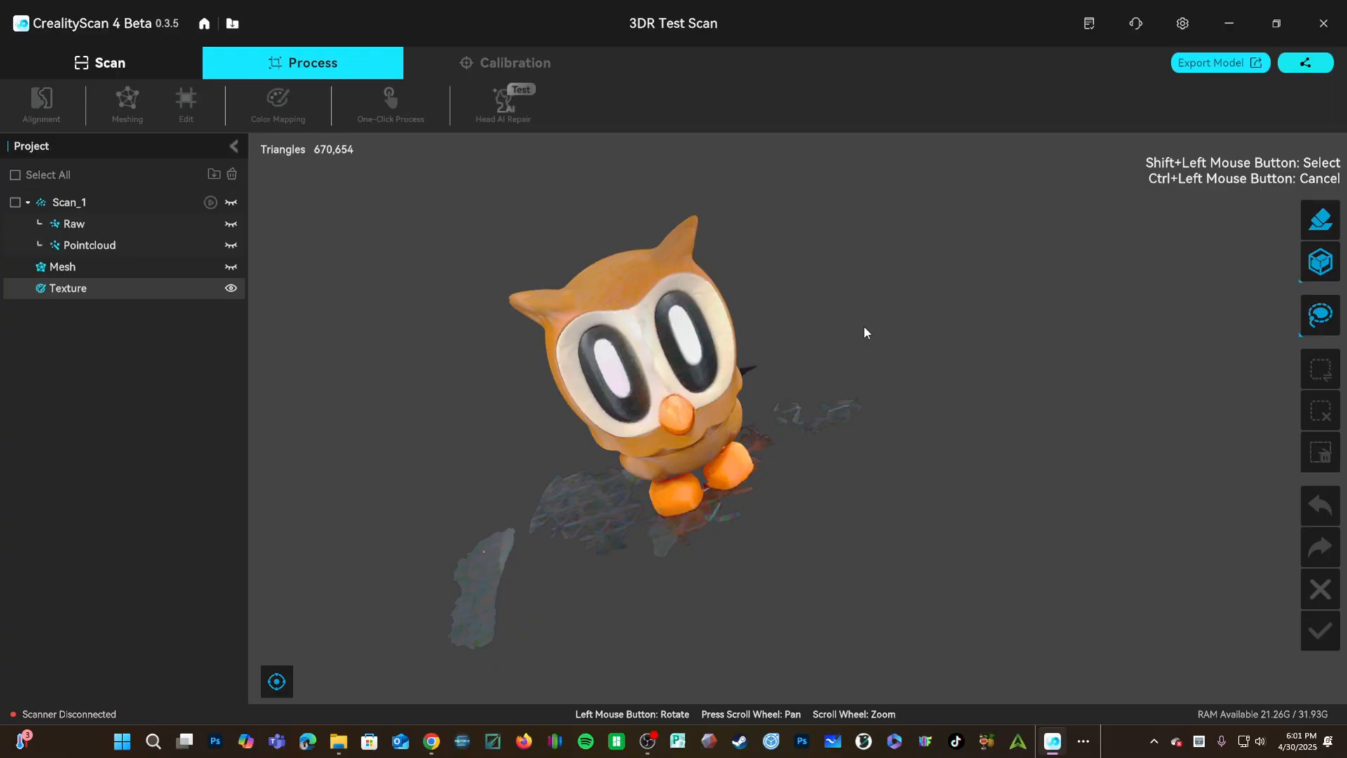
mouse_move(964, 362)
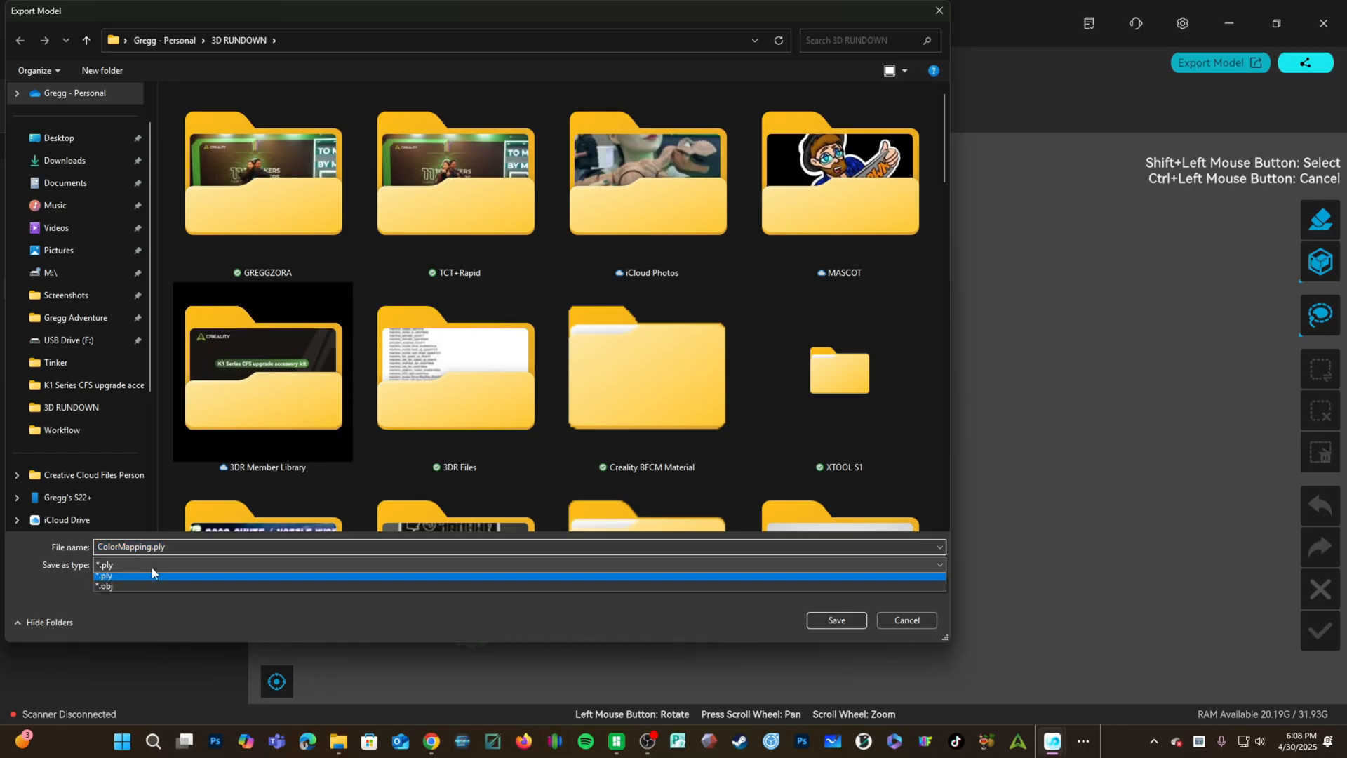
Save the textured owl as 'OWL TEST' in OBJ format
click(105, 586)
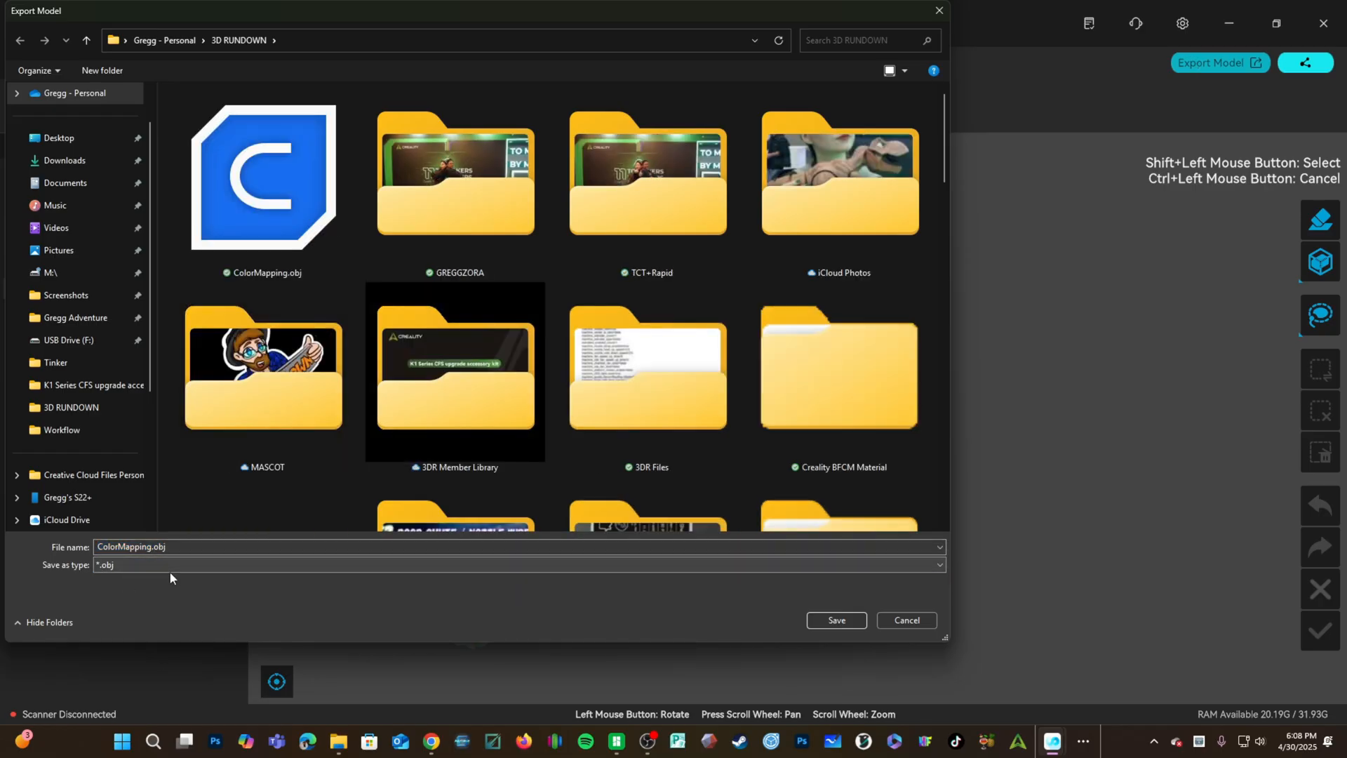
text(OWL TEST)
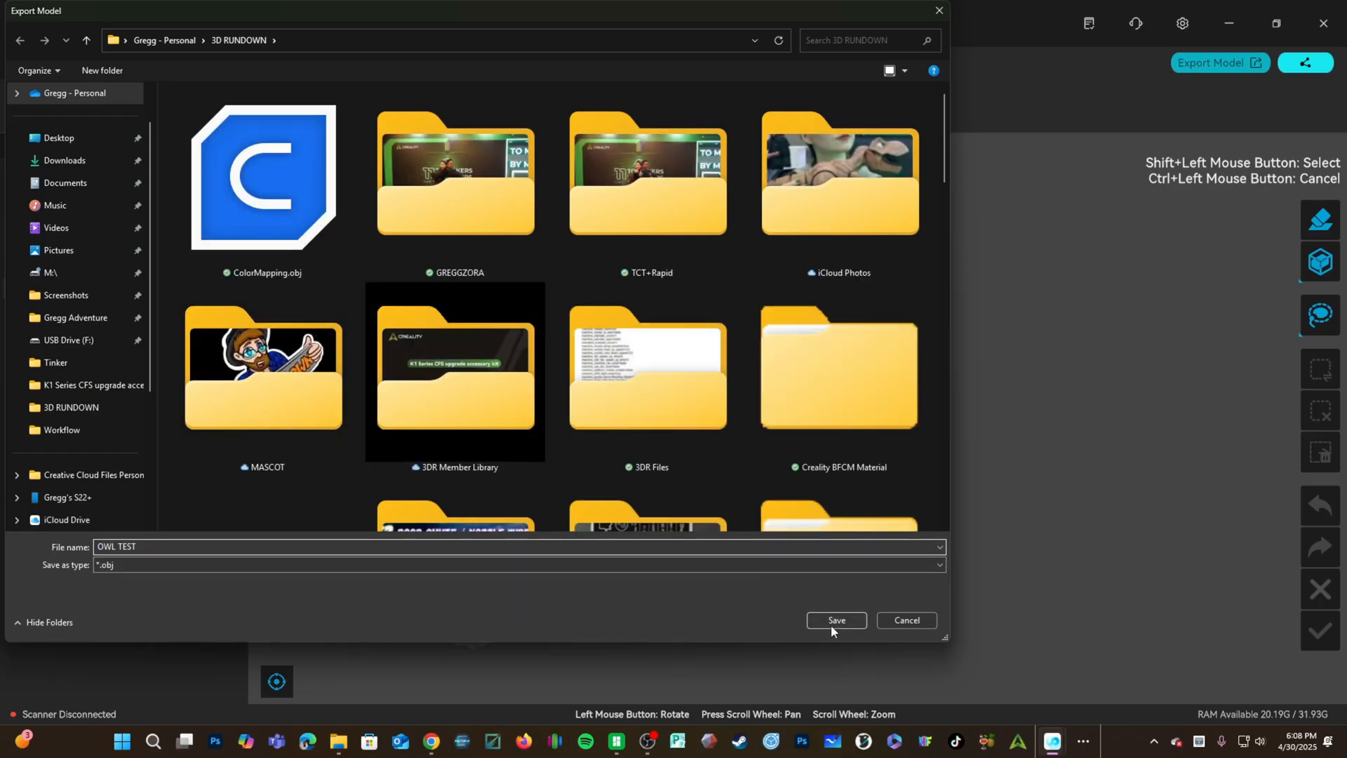
click(835, 620)
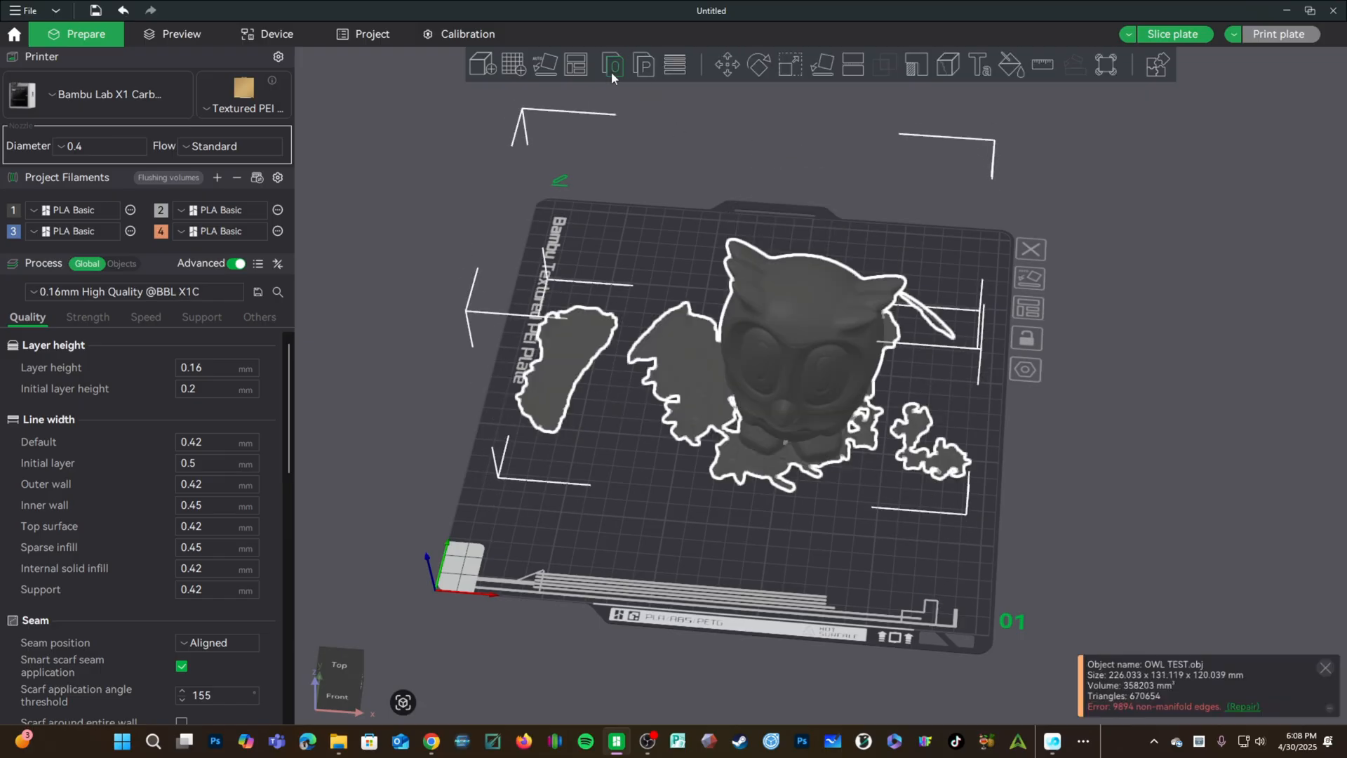
mouse_move(612, 65)
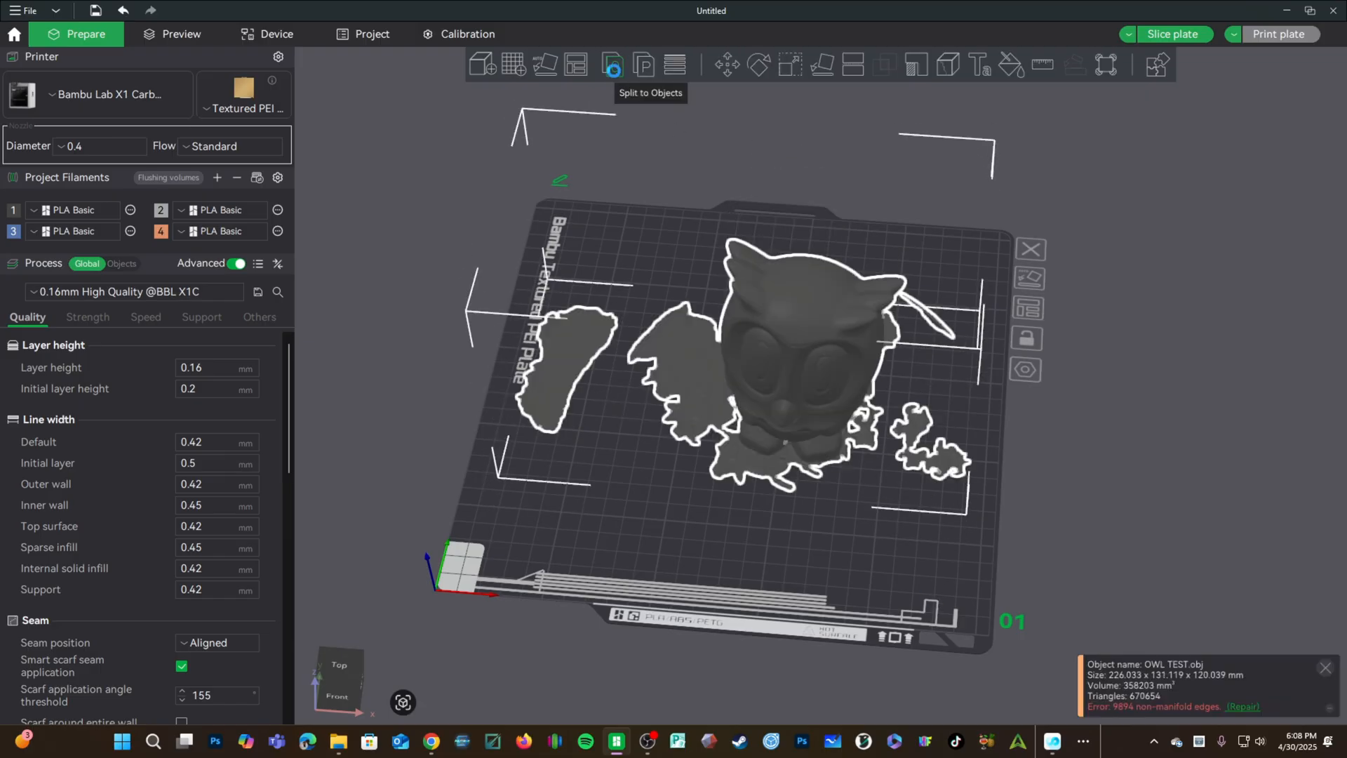
Split the scan into separate objects, keep the owl, and repair its non-manifold edges
click(611, 64)
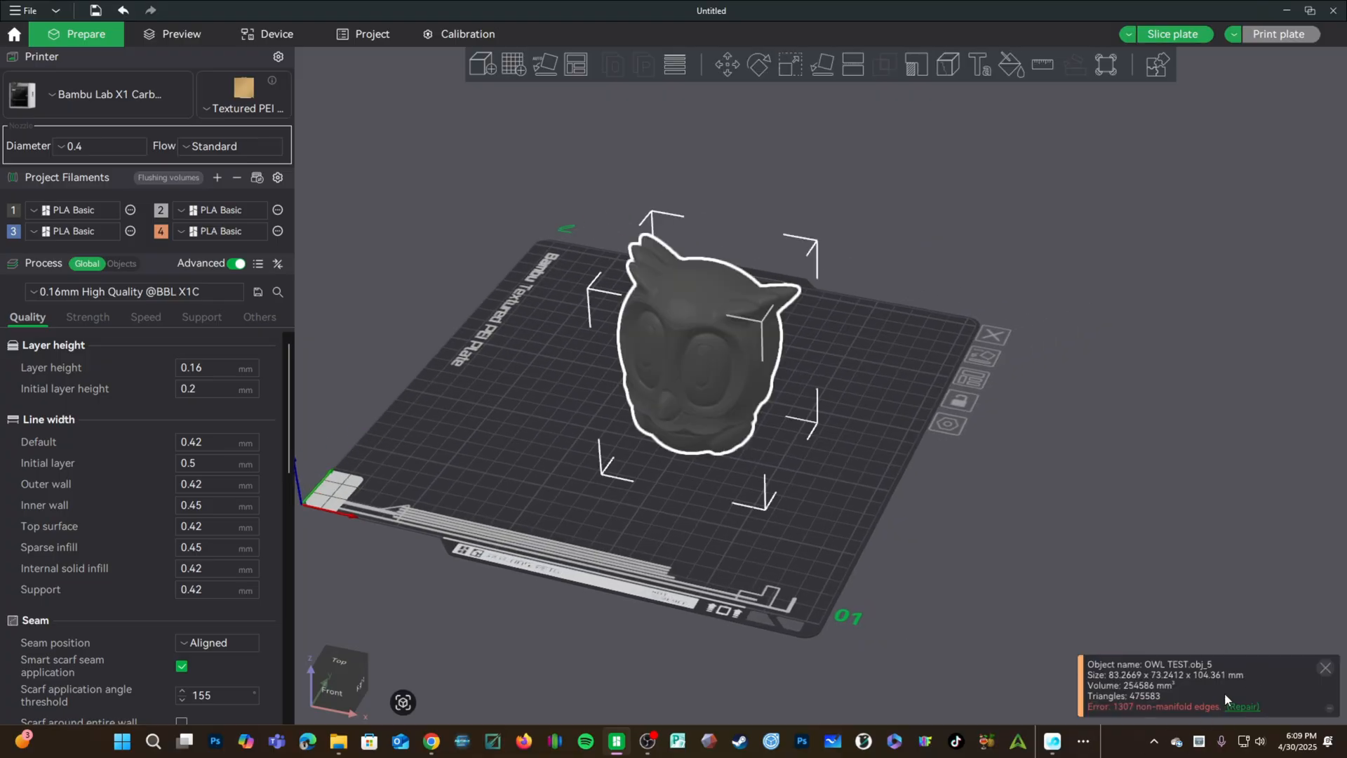
click(1239, 706)
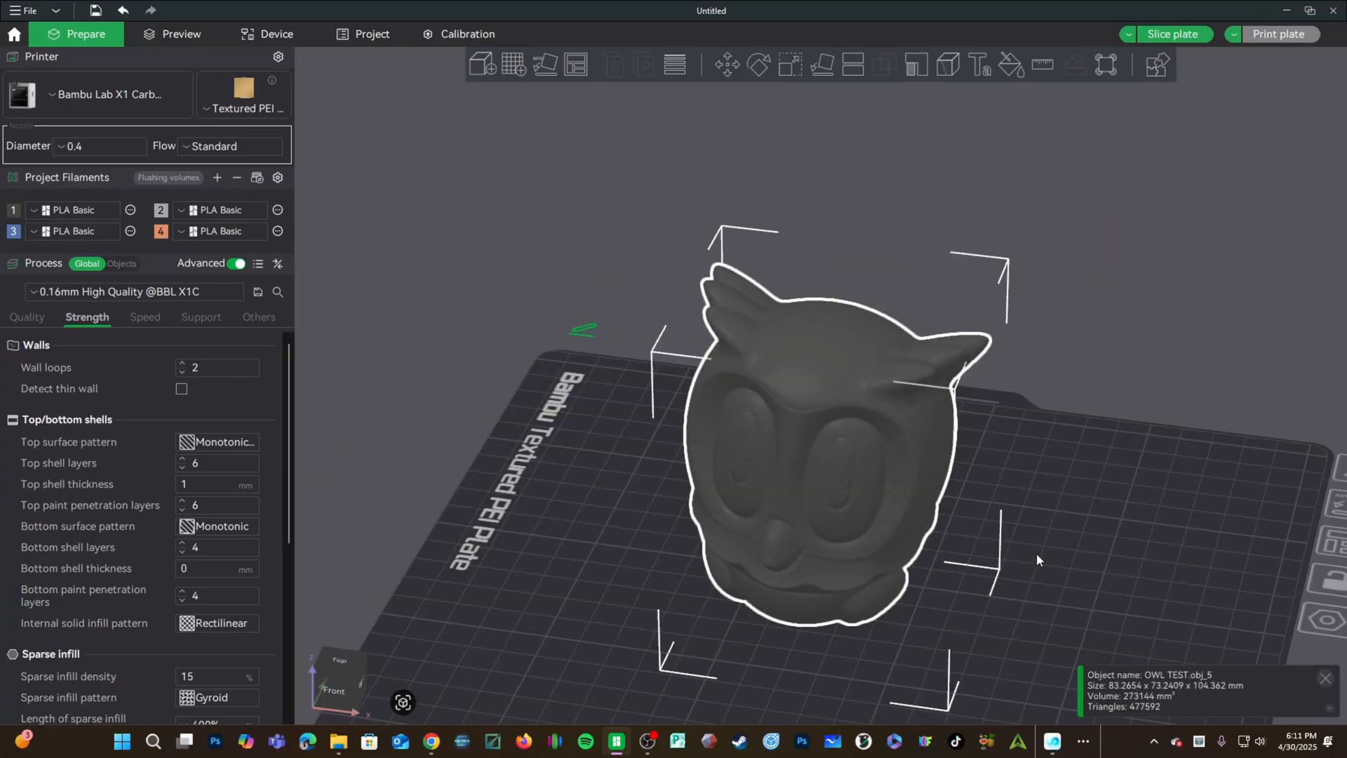
Slice the owl with supports (about 4h48m, 77.02 g) and orbit the preview from above
click(819, 64)
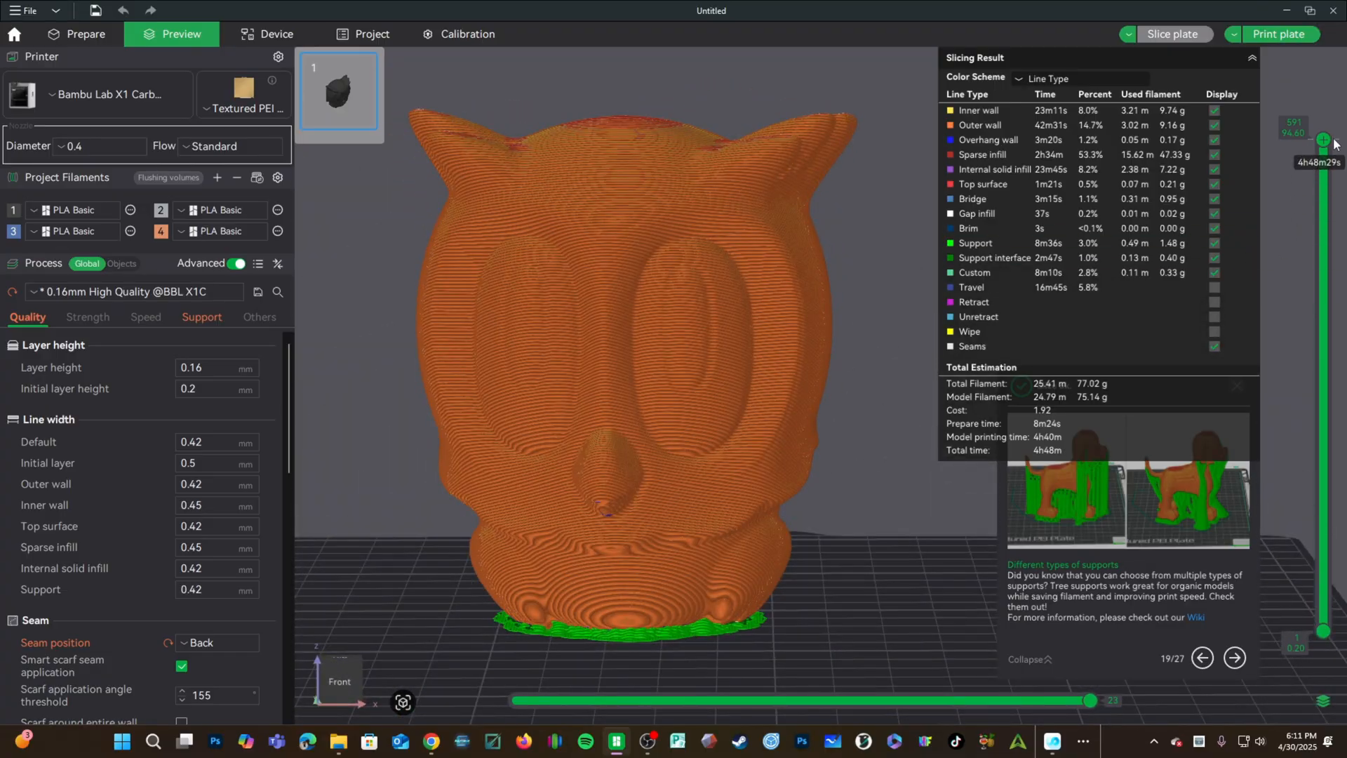
drag(1323, 143, 1323, 369)
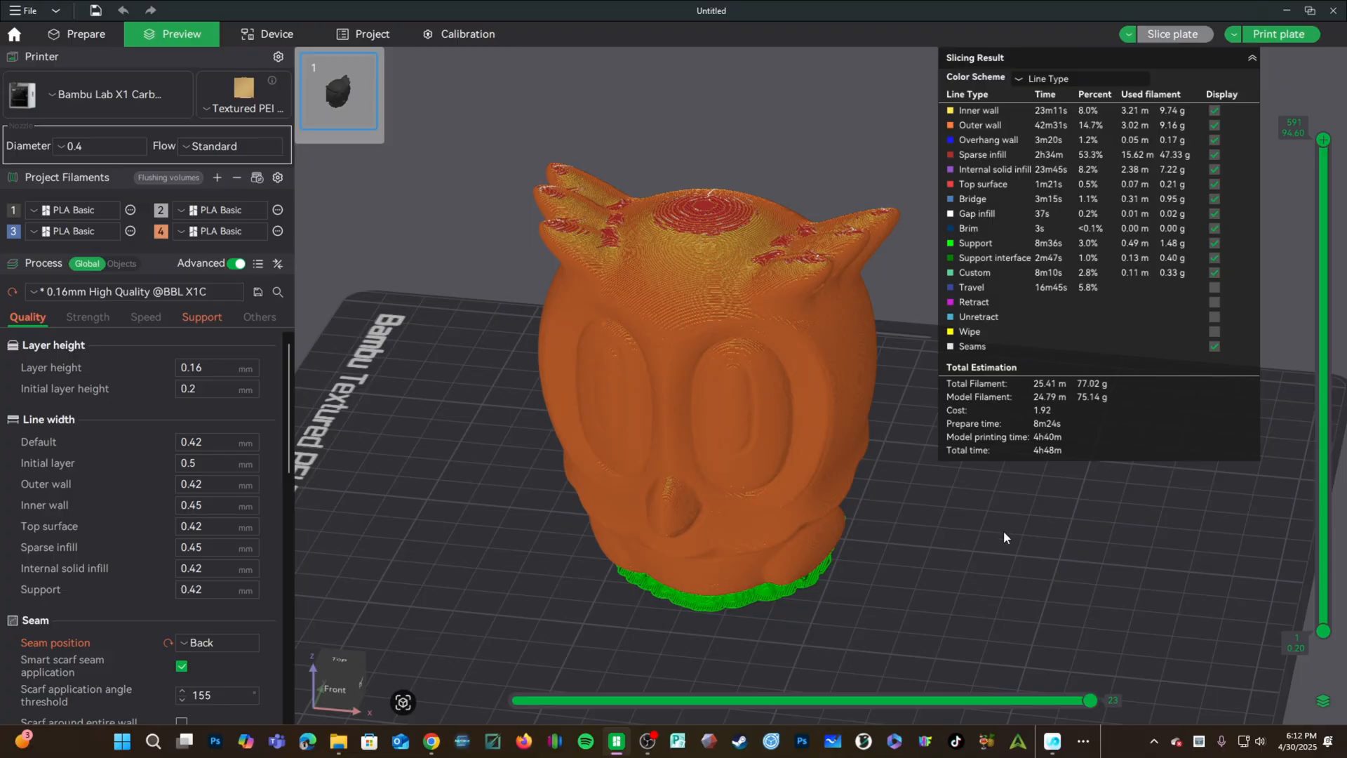
mouse_move(1013, 550)
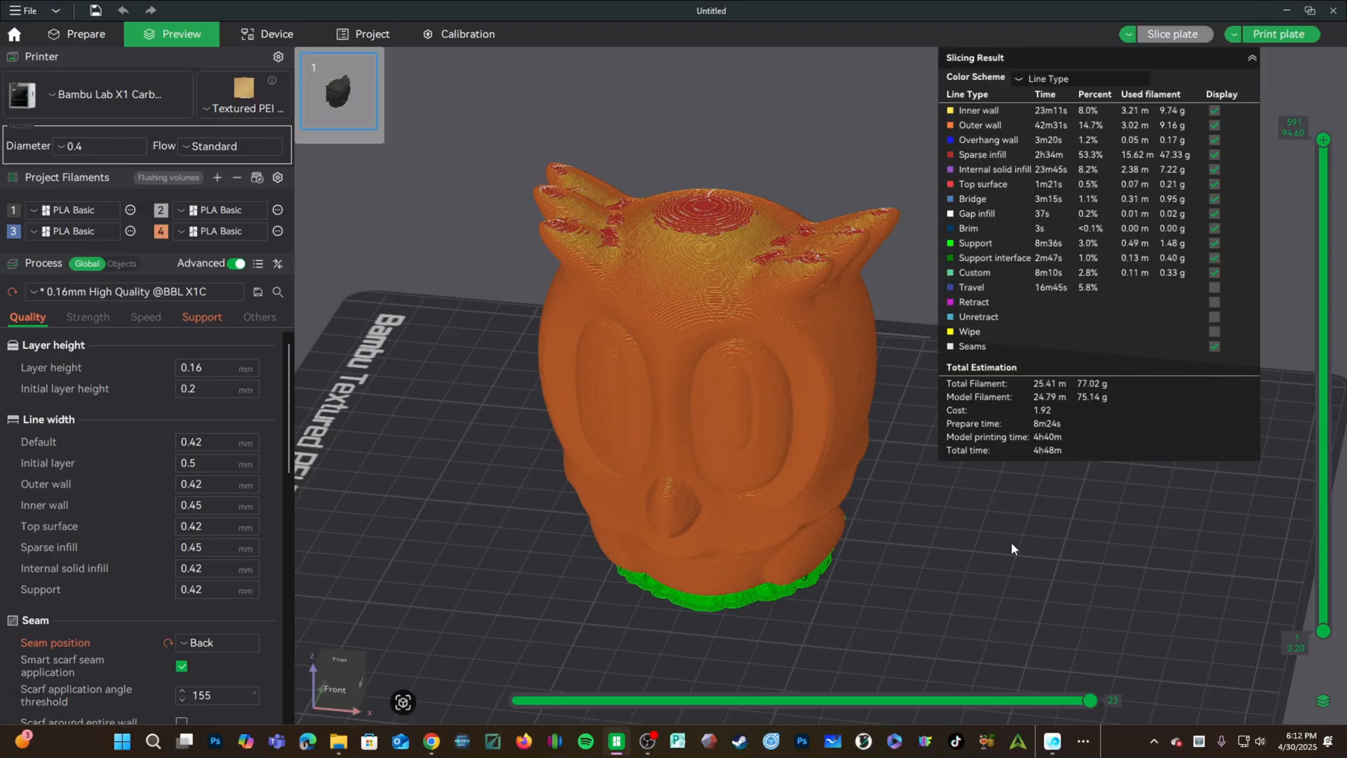